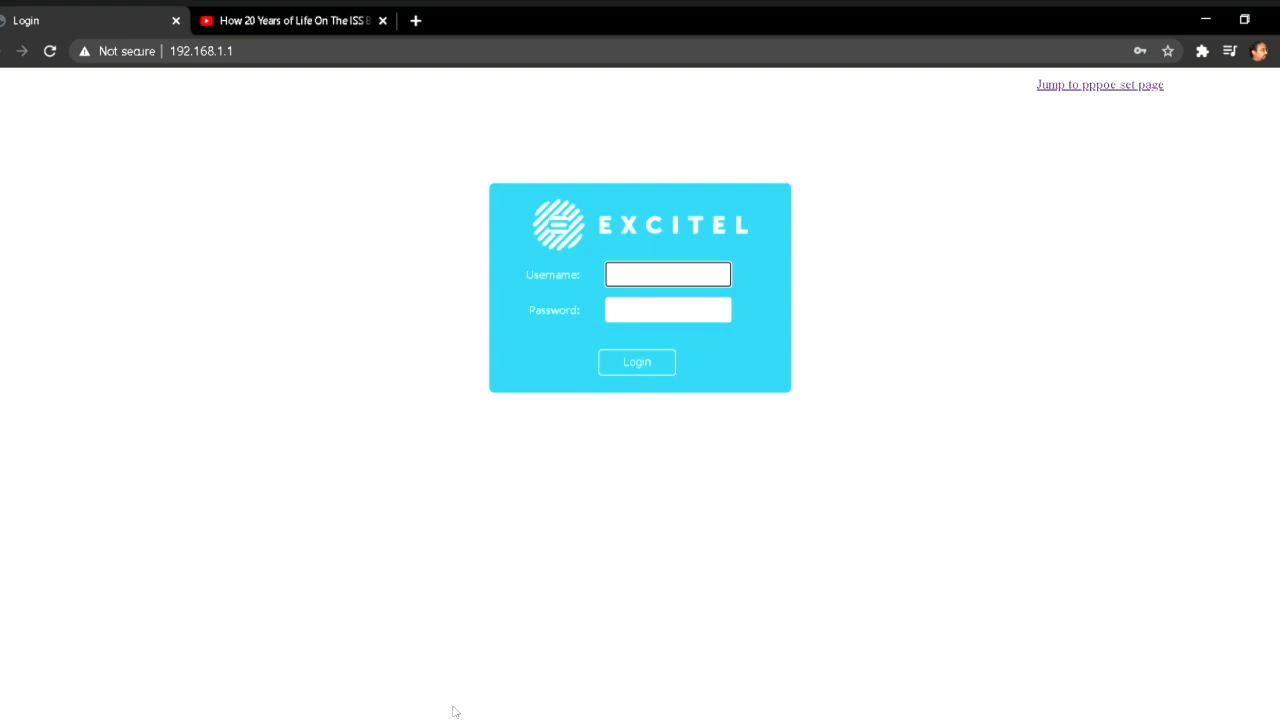
Sign in to the router with username and password, reaching the SY-GPON-1110-WADONT device status page
click(668, 274)
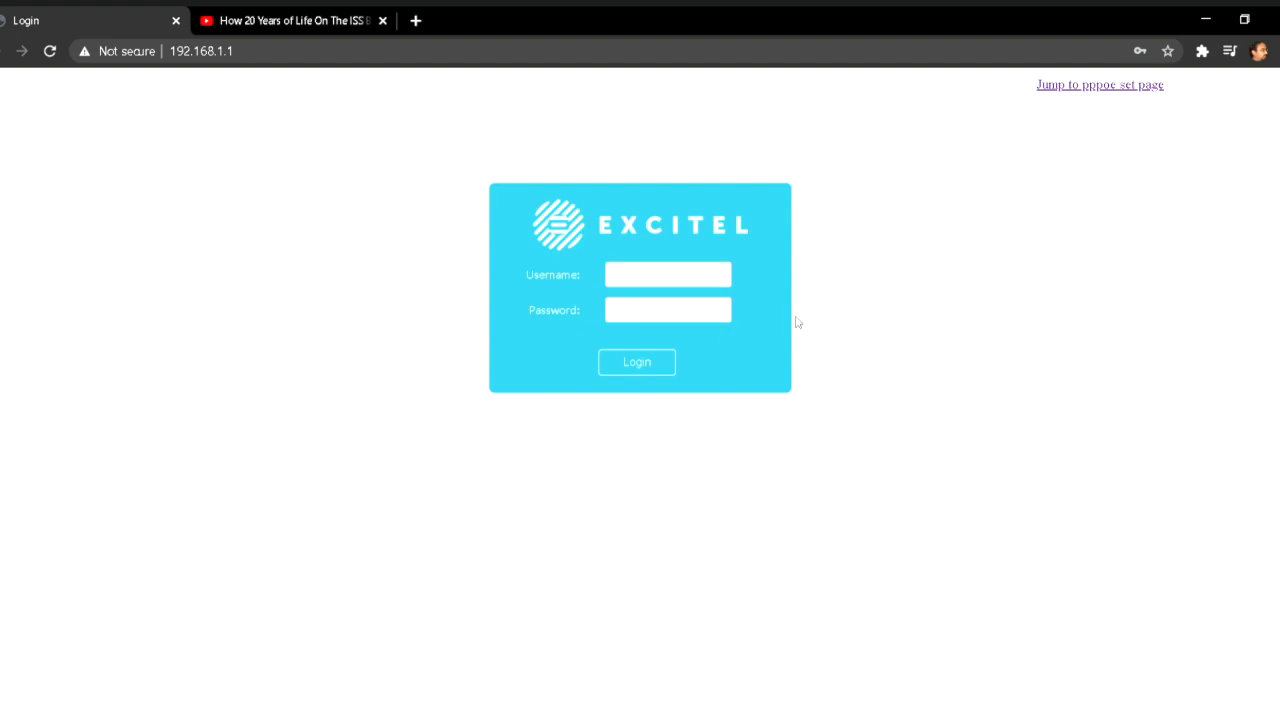
mouse_move(336, 306)
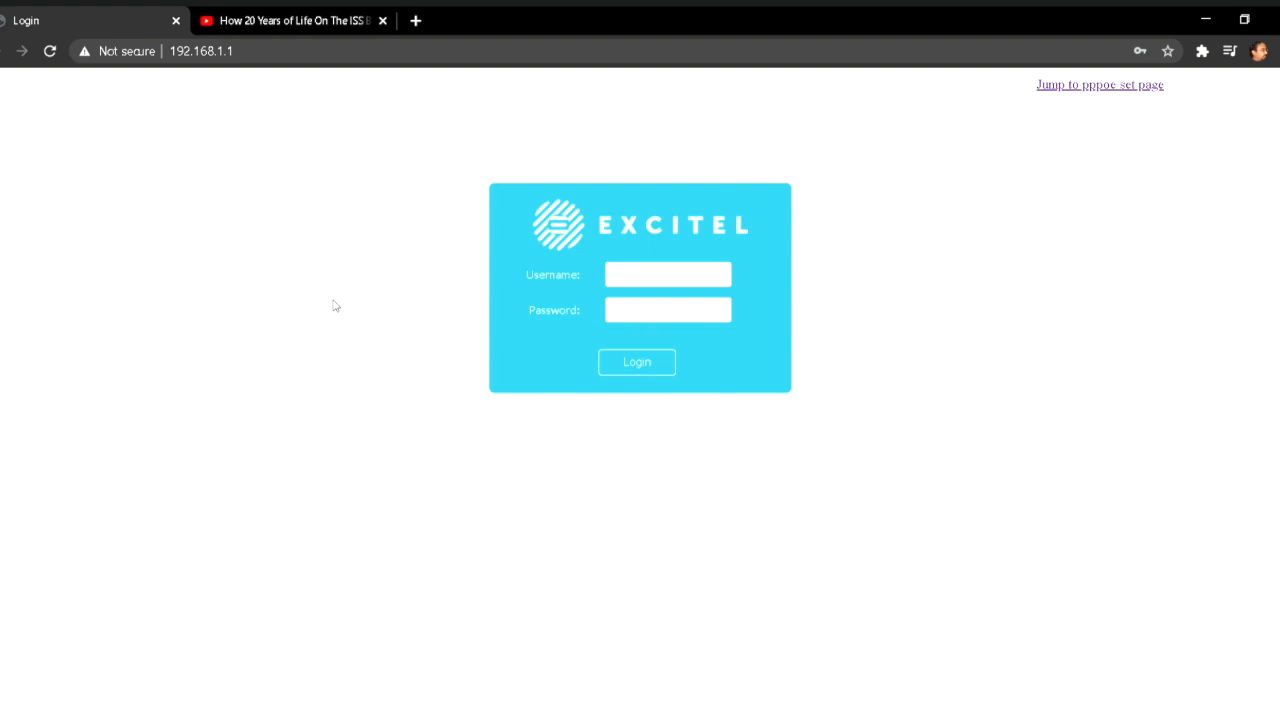
mouse_move(244, 634)
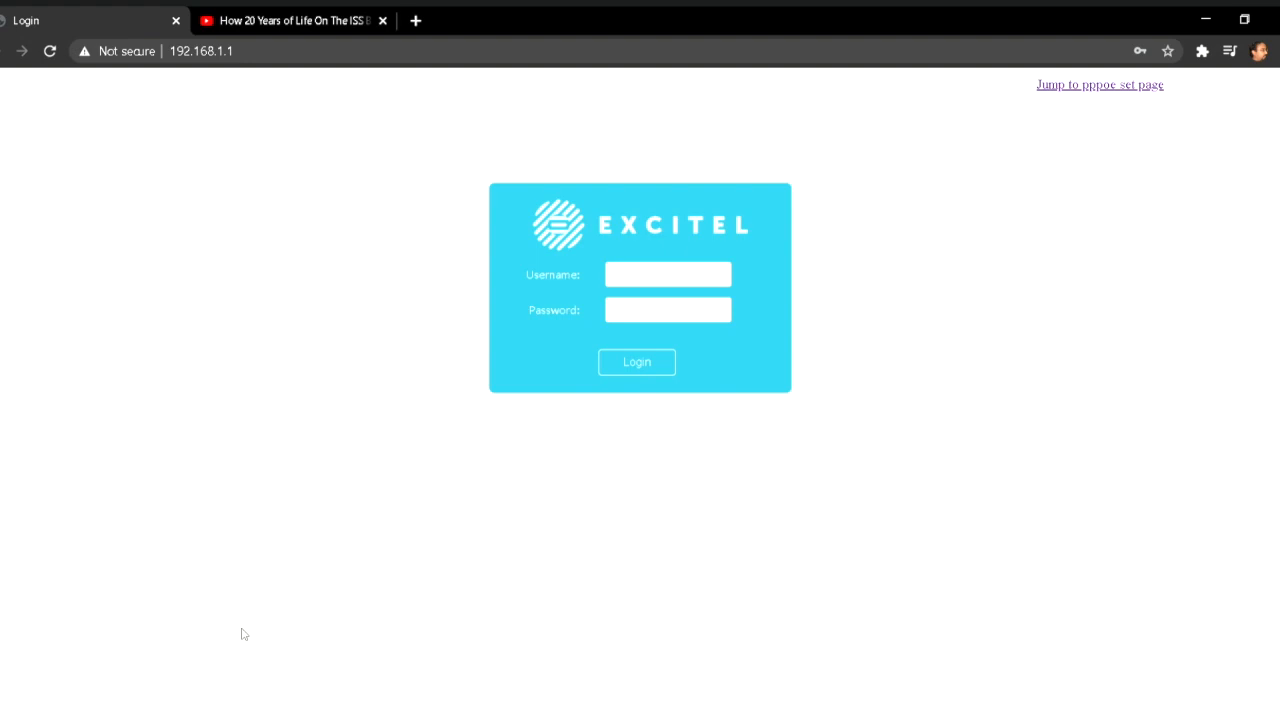
mouse_move(552, 420)
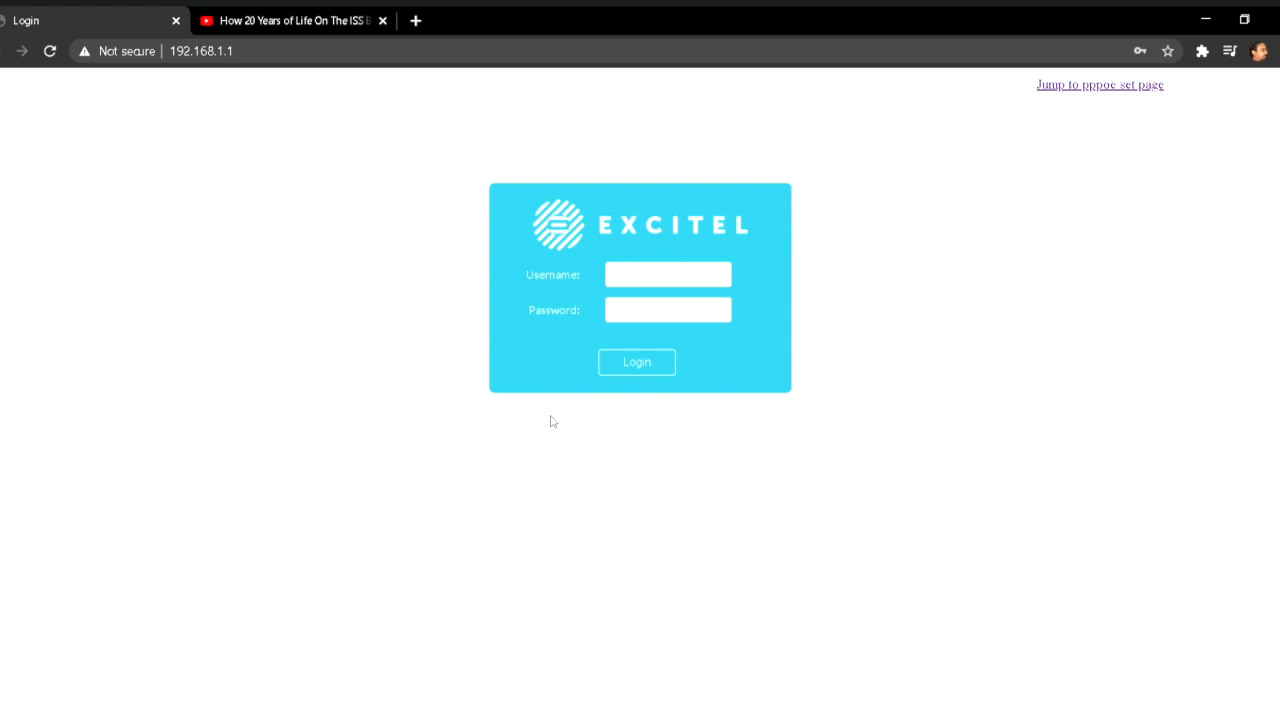
mouse_move(420, 494)
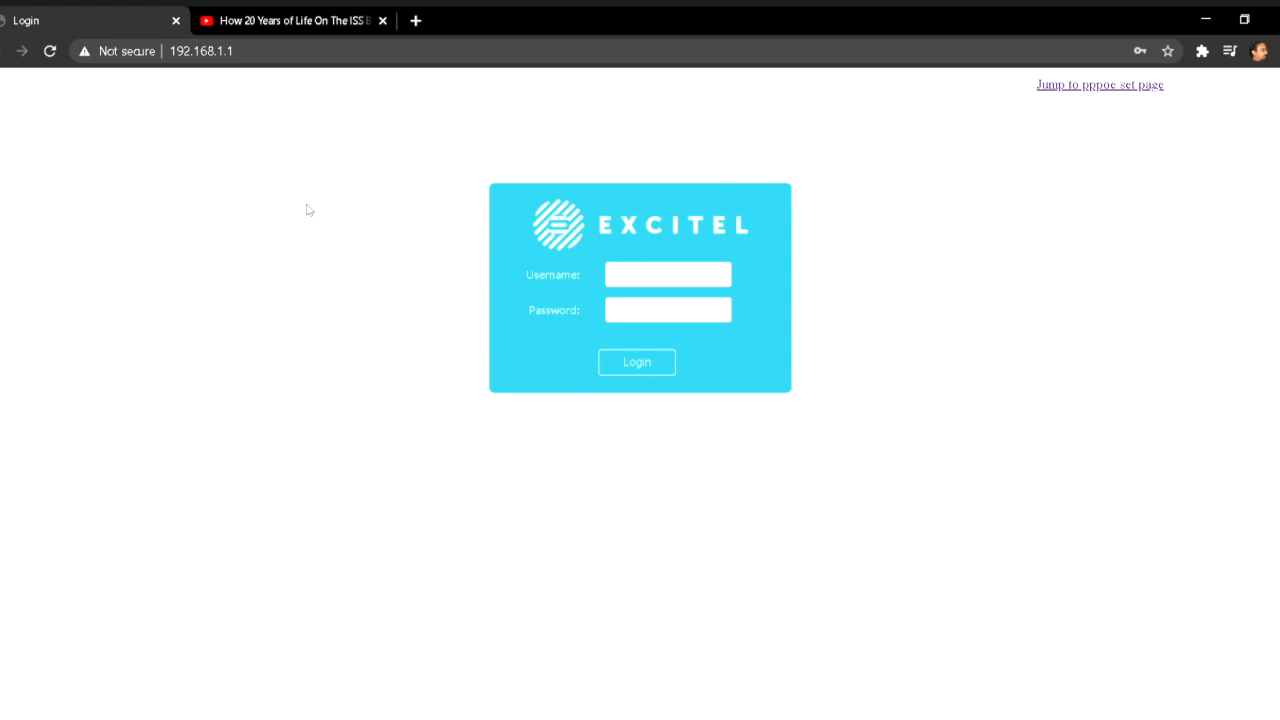
mouse_move(256, 122)
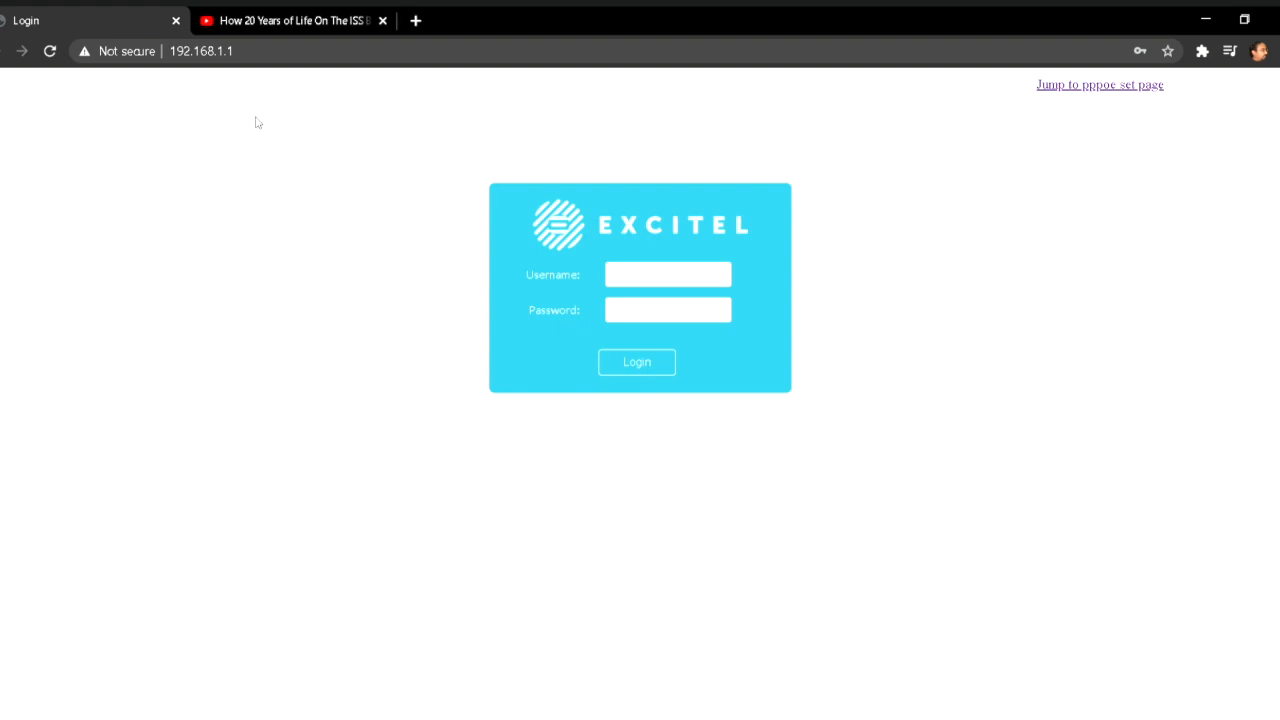
mouse_move(304, 104)
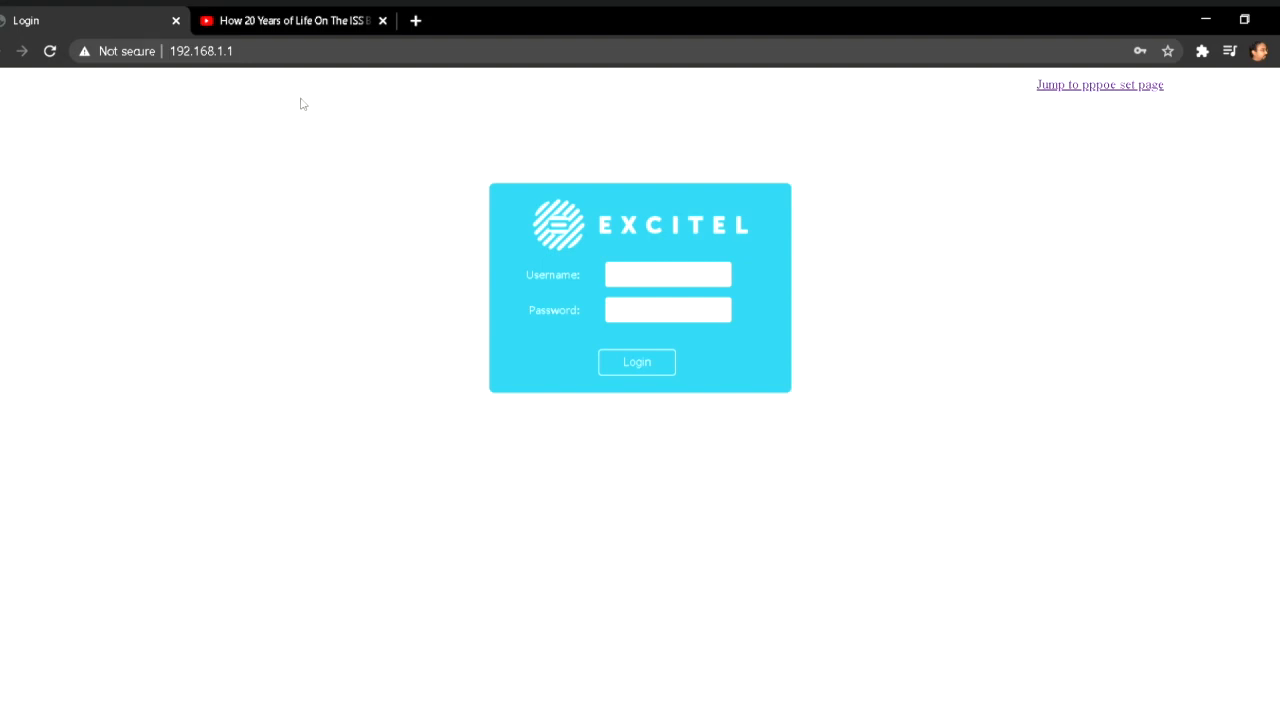
mouse_move(124, 82)
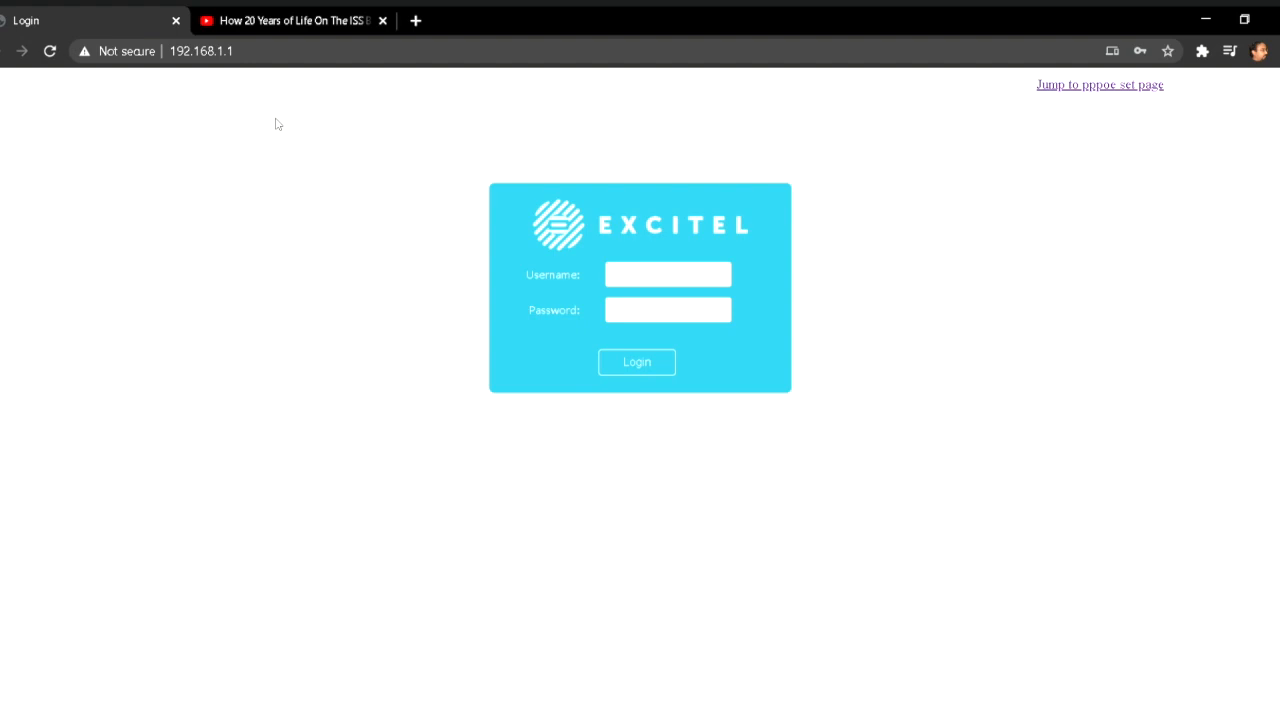
mouse_move(604, 290)
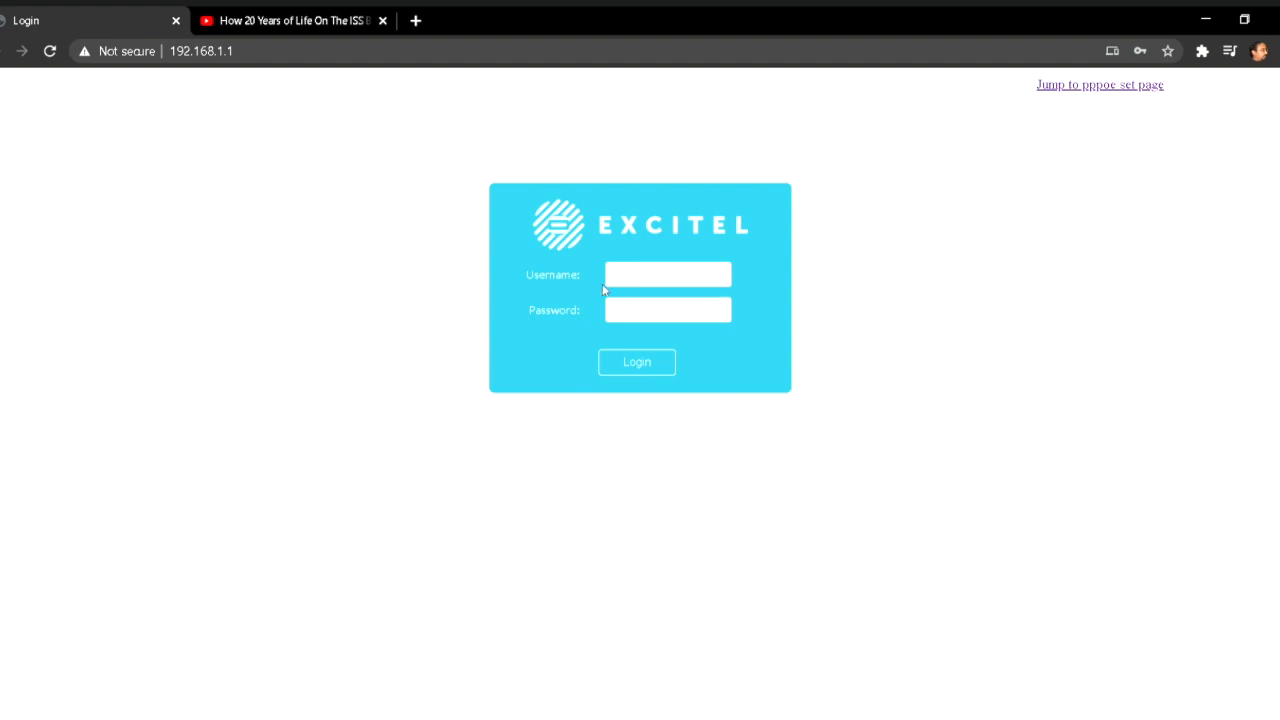
click(668, 274)
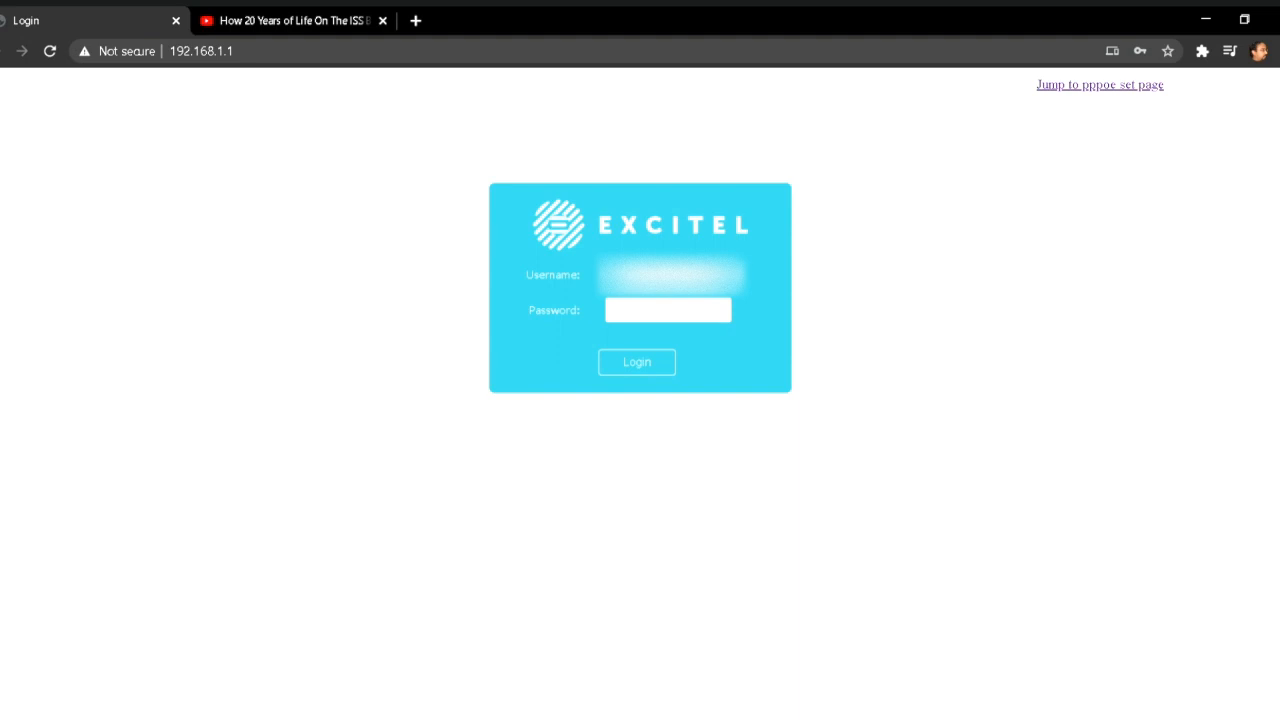
text(••••)
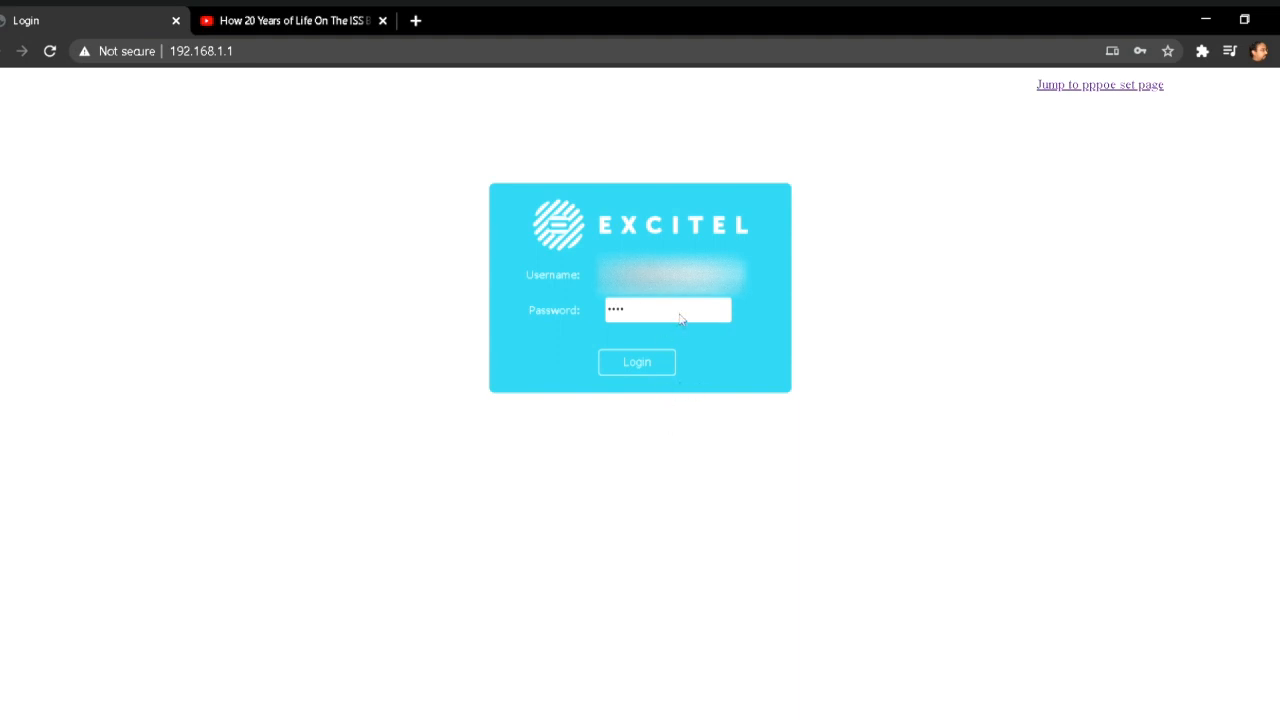
click(636, 362)
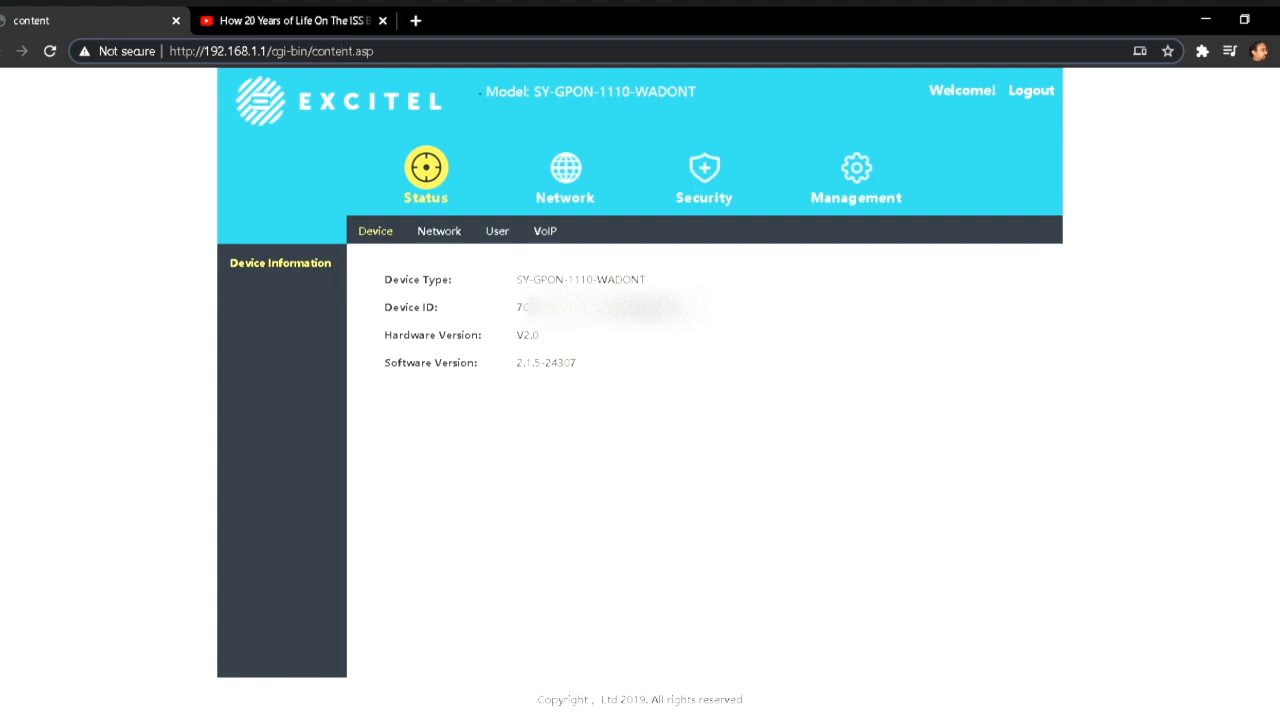
Replace content.asp with upgrade.asp in the address bar to reach Upgrade Management
double_click(340, 52)
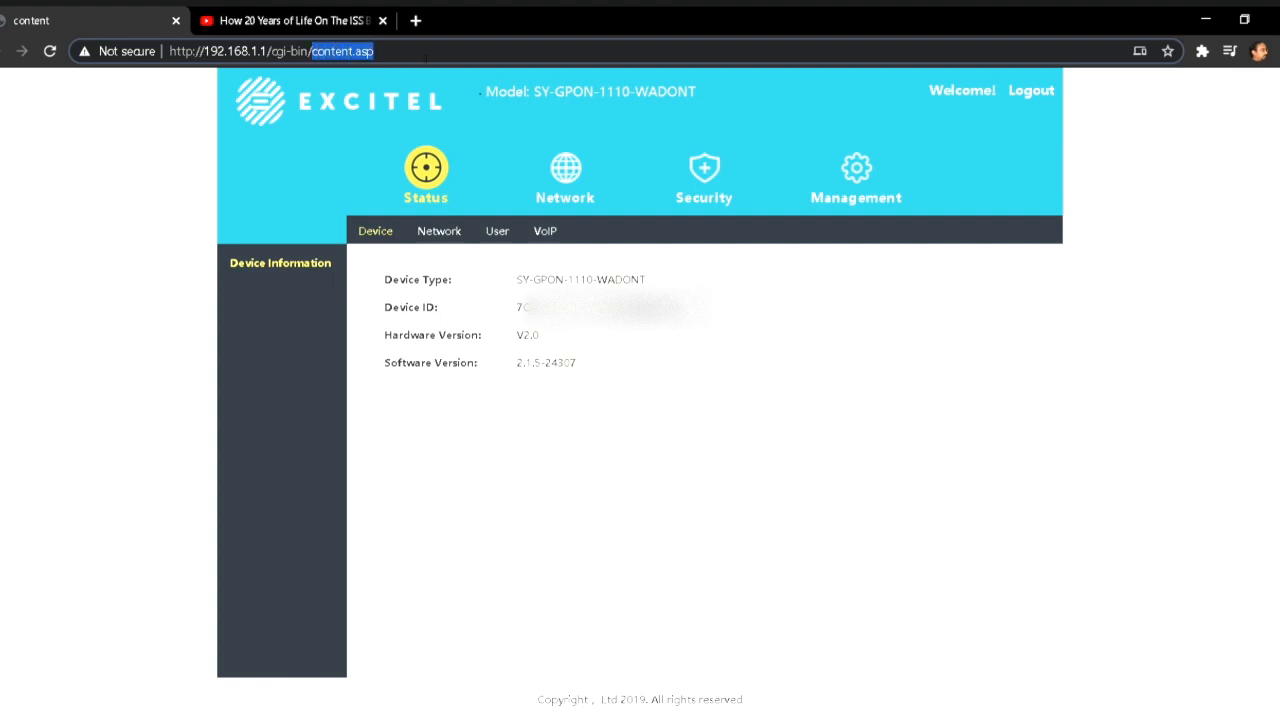
mouse_move(318, 146)
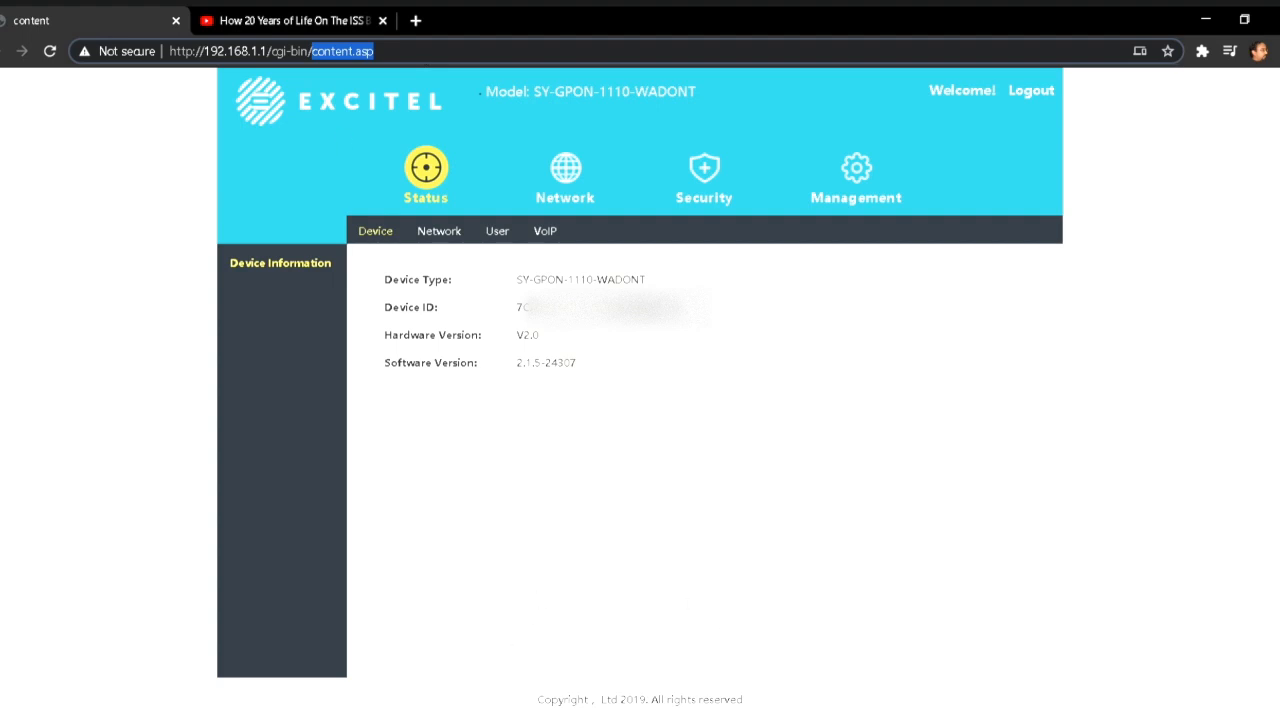
mouse_move(486, 160)
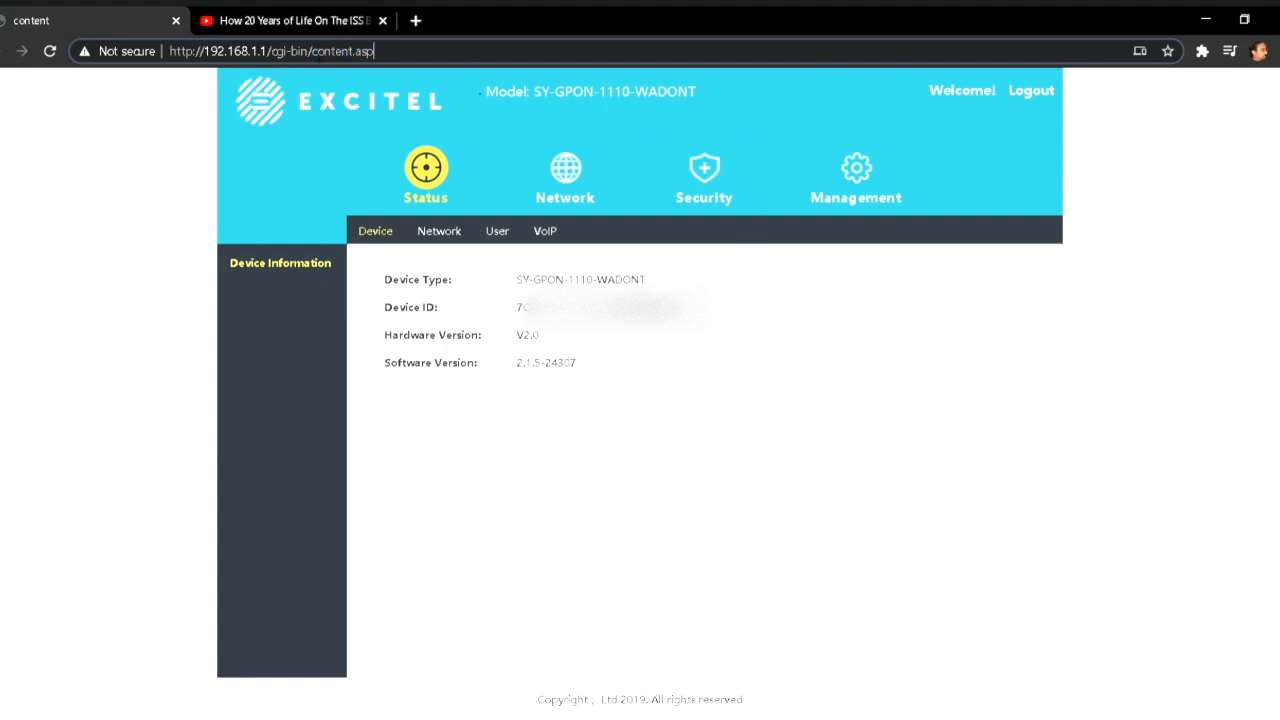
double_click(348, 52)
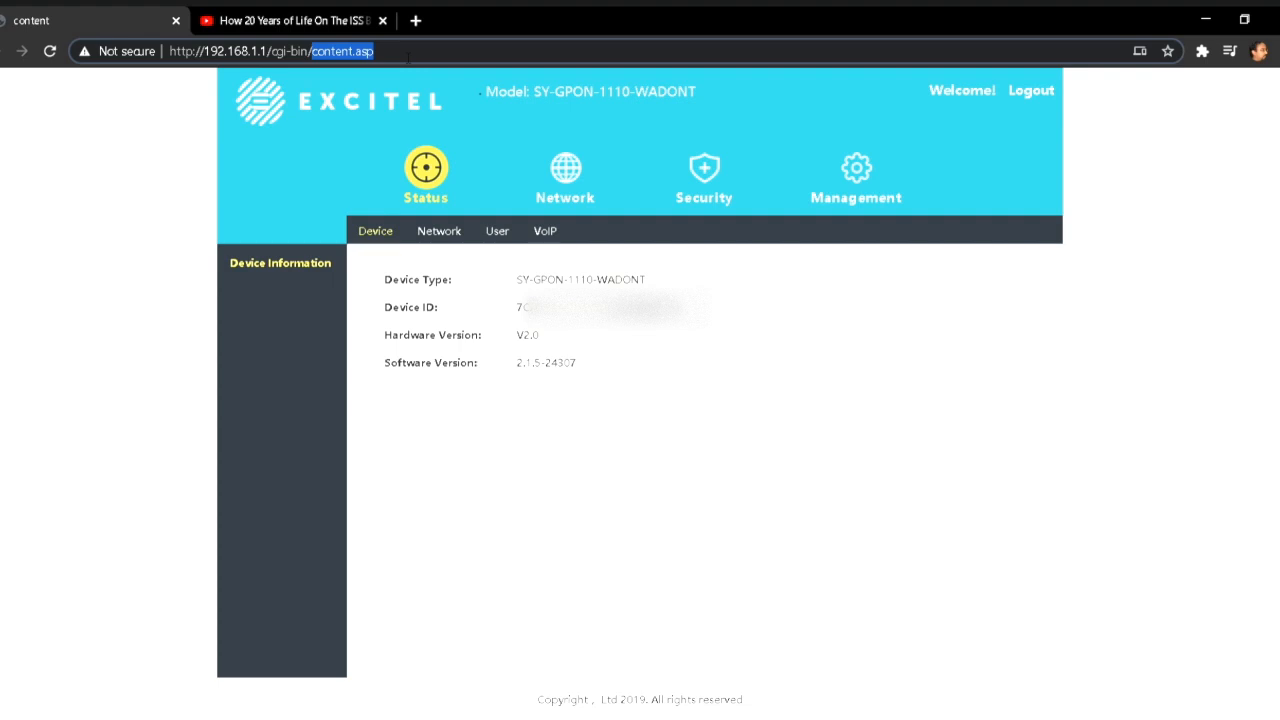
text(upgrade.asp)
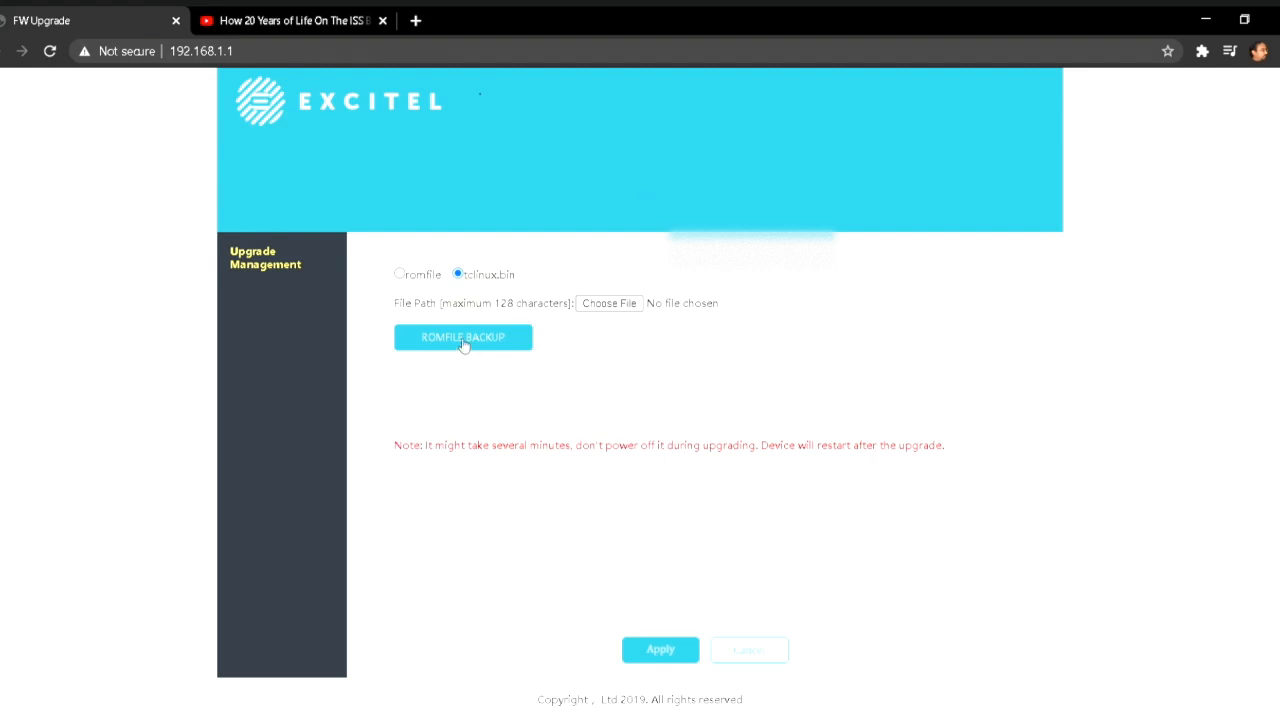
mouse_move(568, 358)
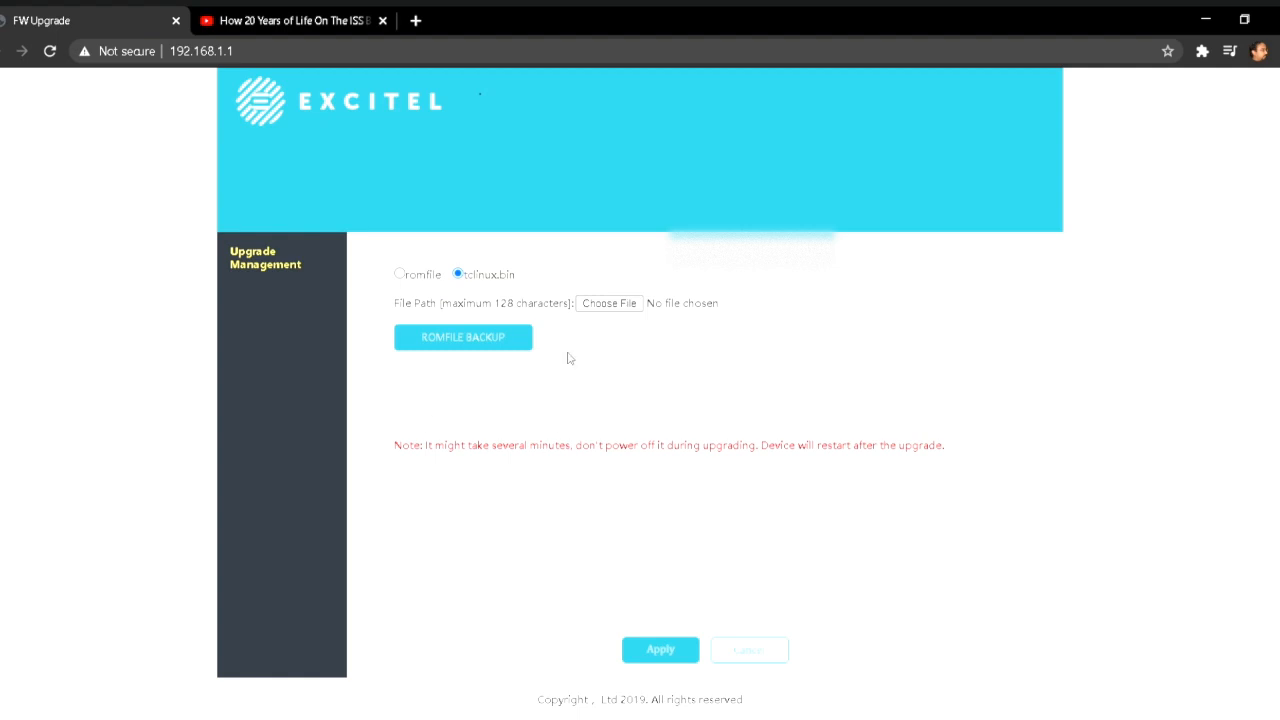
mouse_move(556, 352)
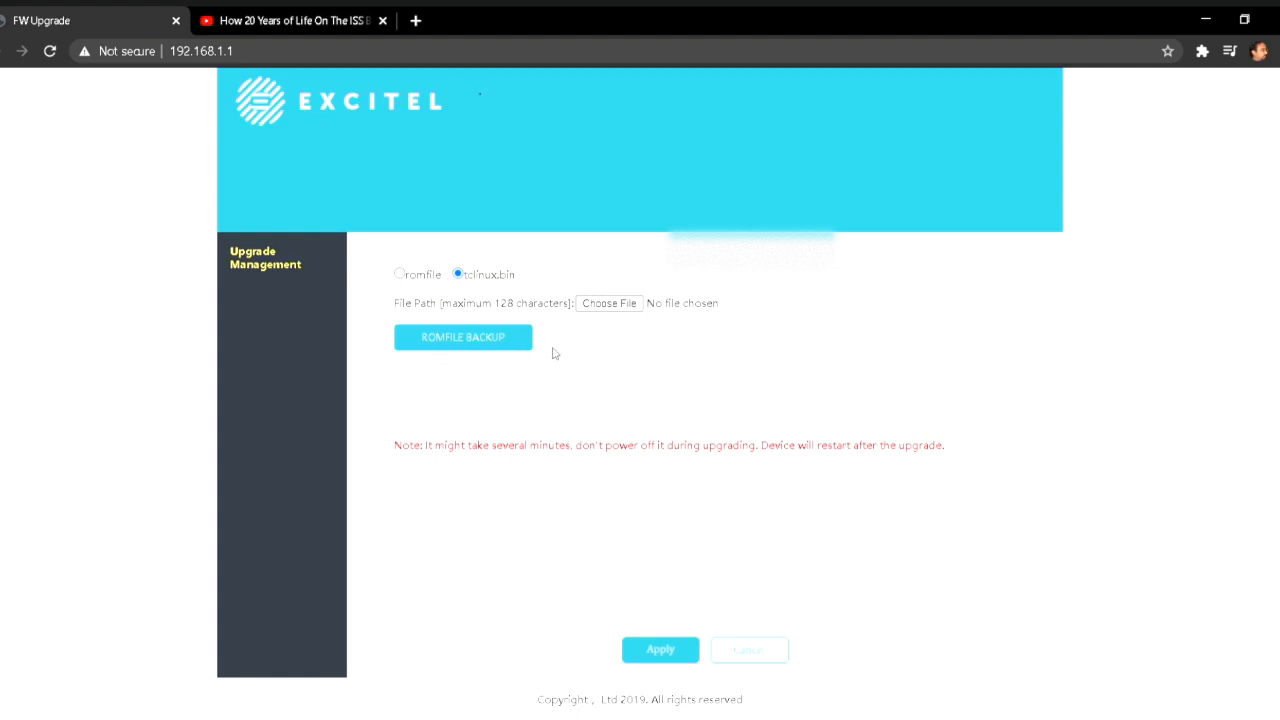
Download a ROMFILE BACKUP as romfile (2).cfg and keep it despite the harmful-file warning
click(400, 274)
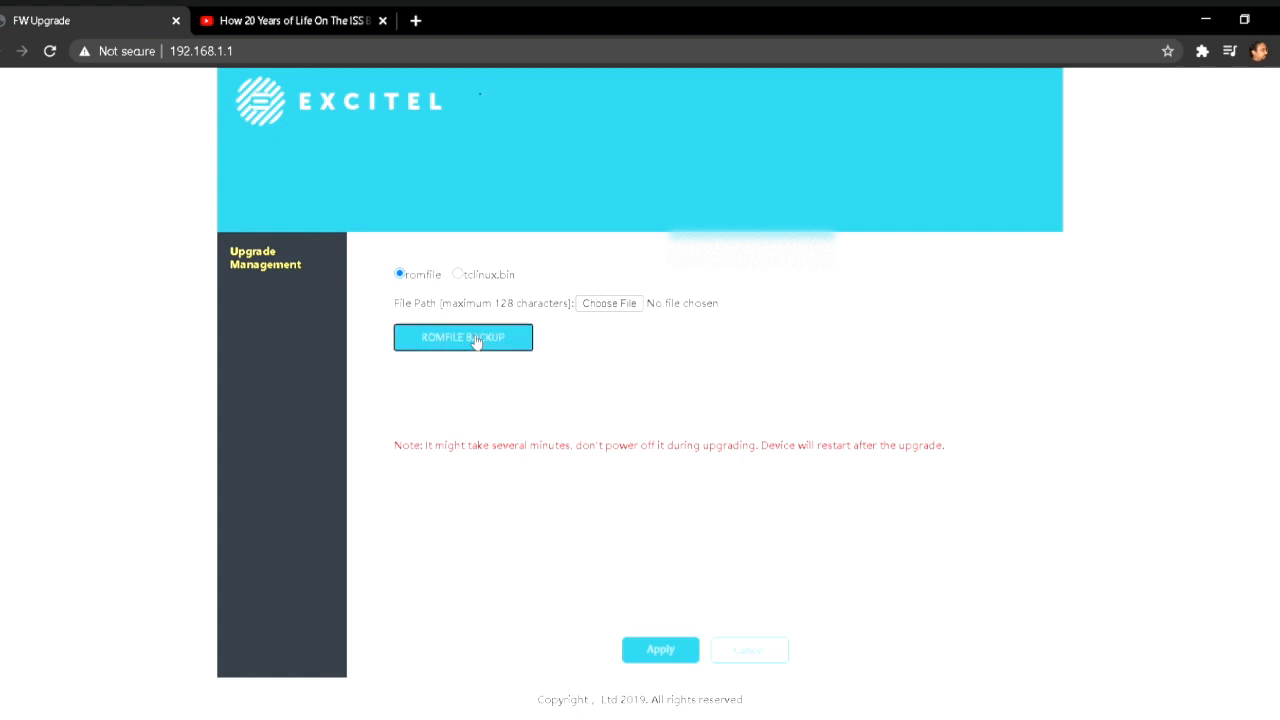
click(464, 336)
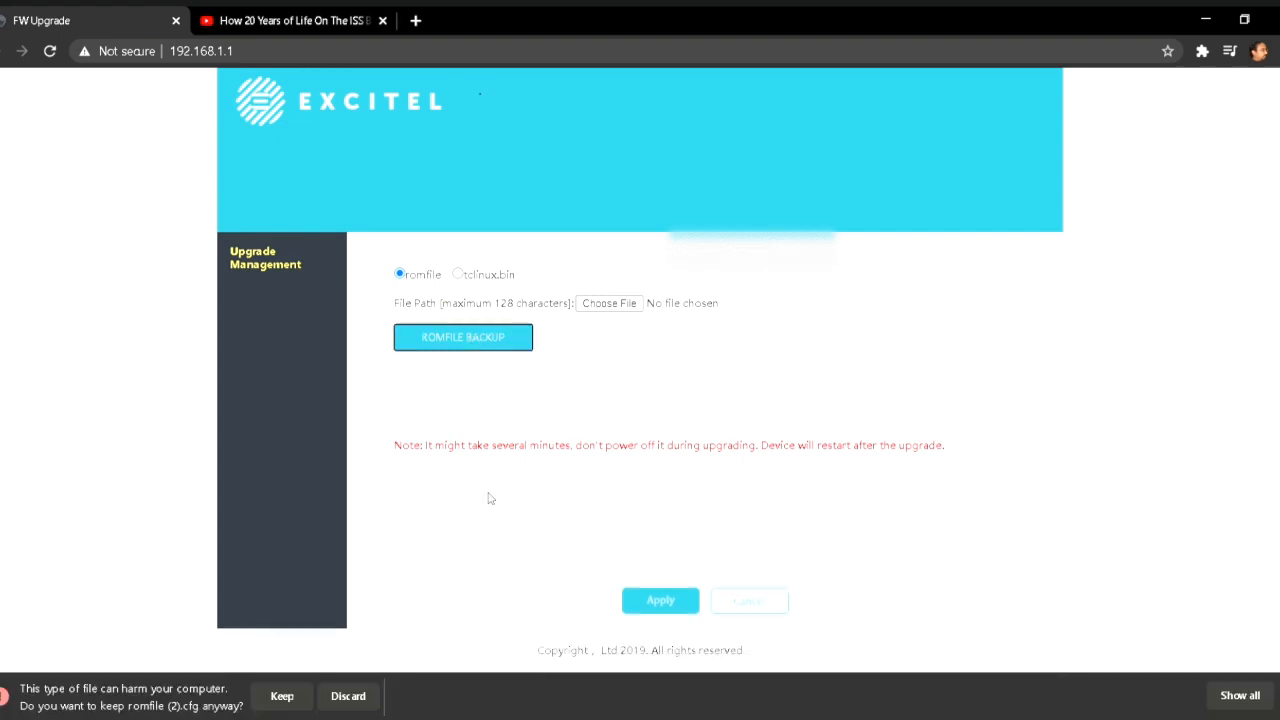
click(282, 696)
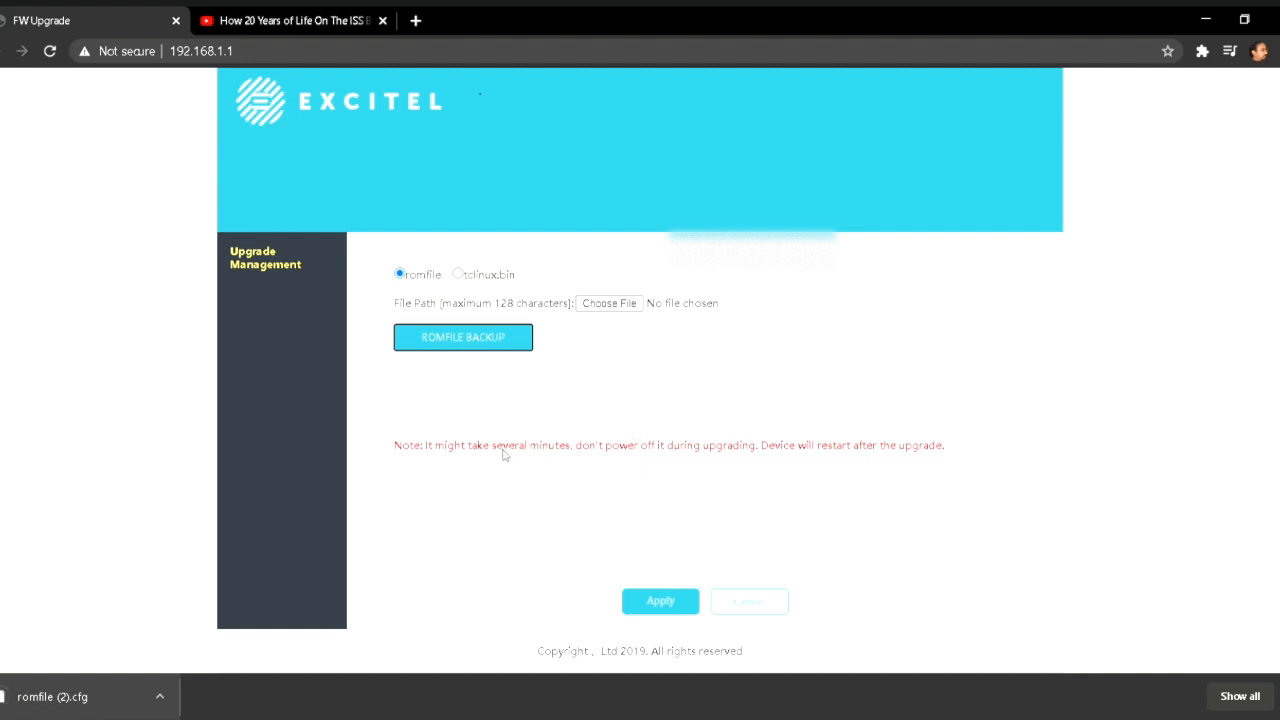
mouse_move(592, 424)
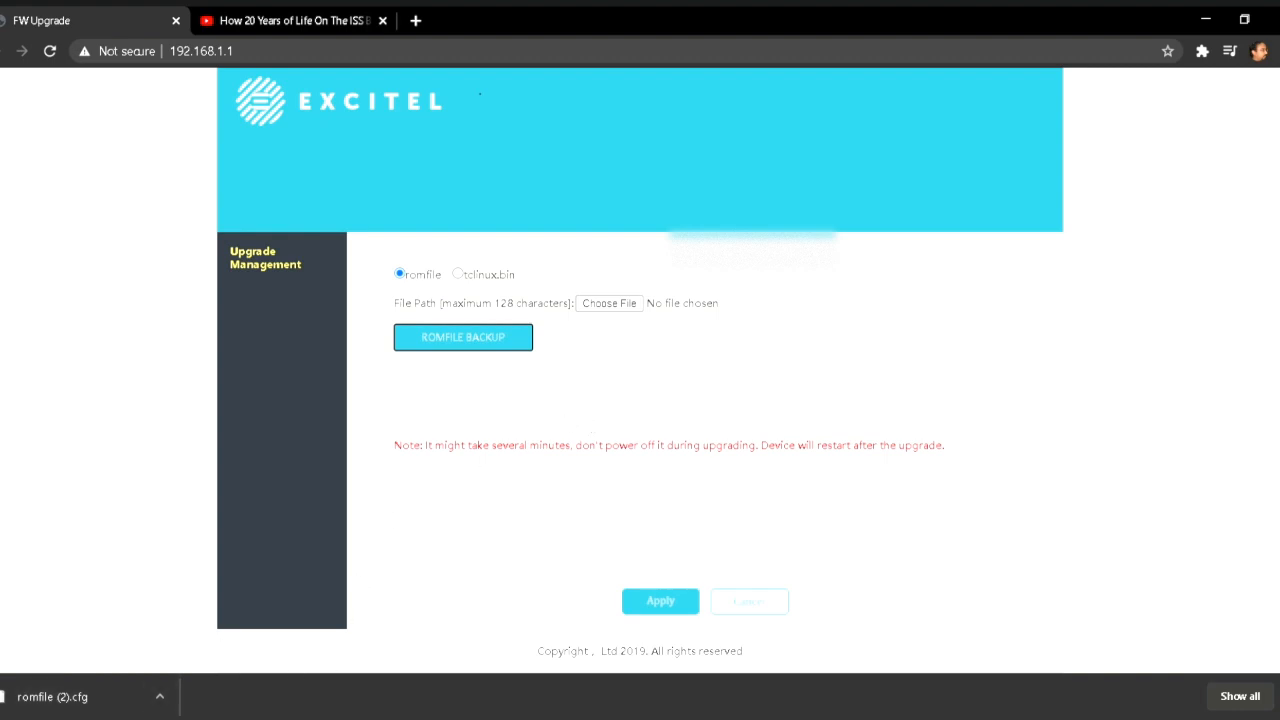
mouse_move(108, 292)
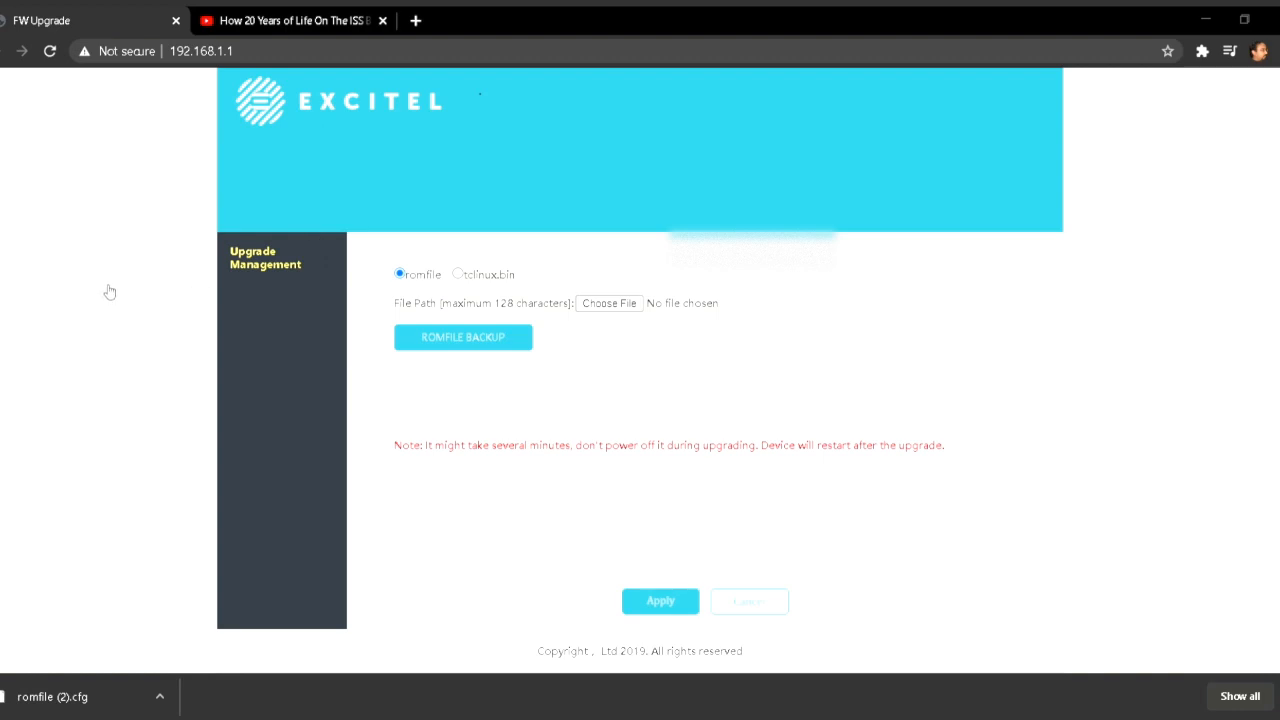
mouse_move(336, 284)
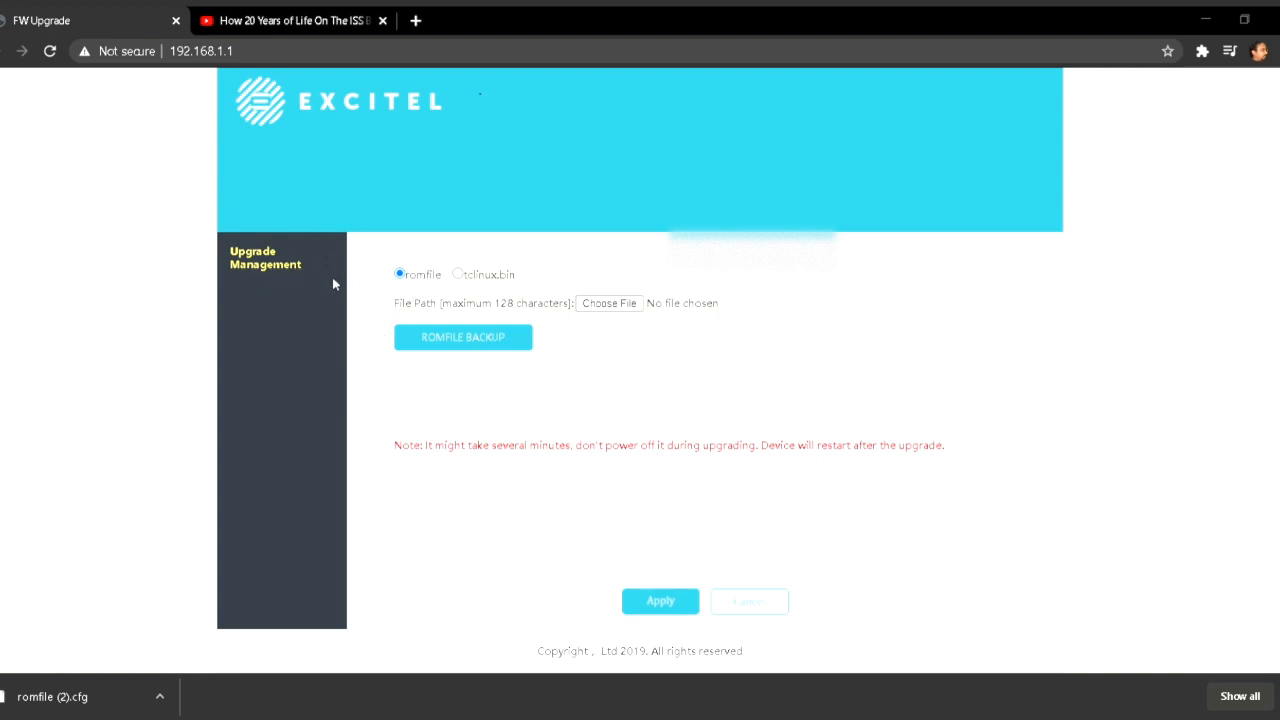
mouse_move(372, 284)
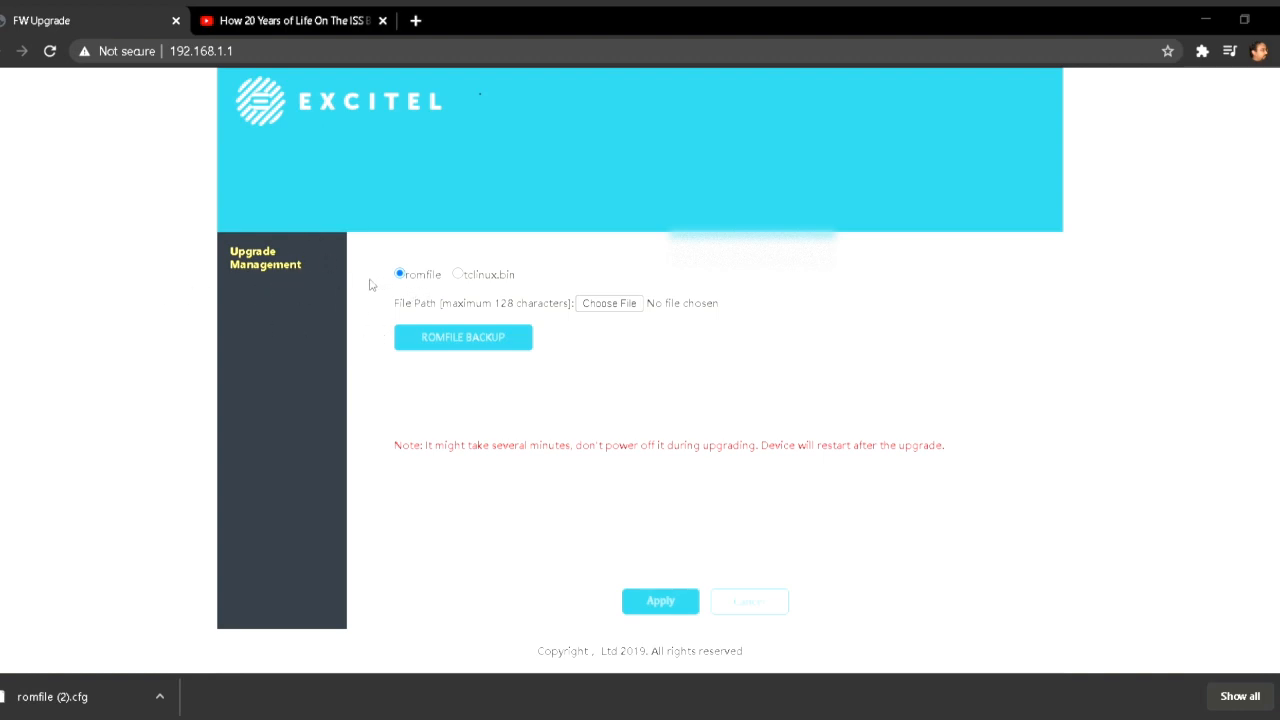
mouse_move(228, 468)
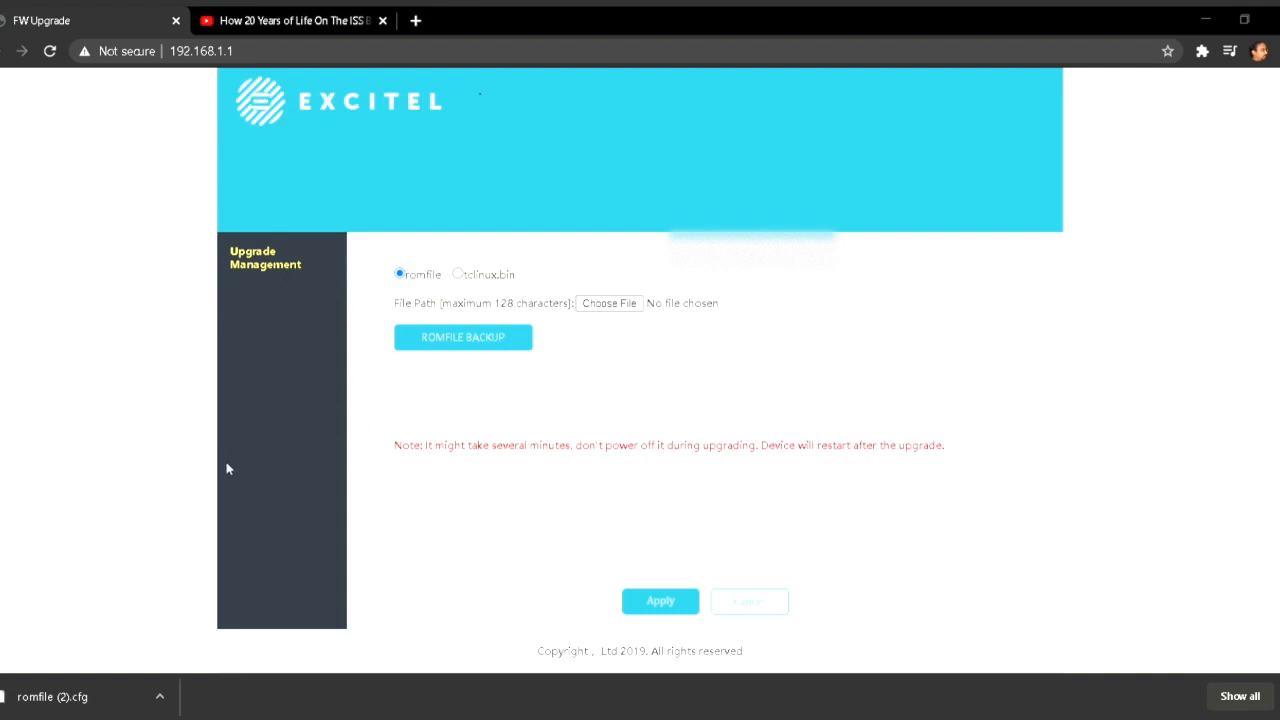
mouse_move(290, 280)
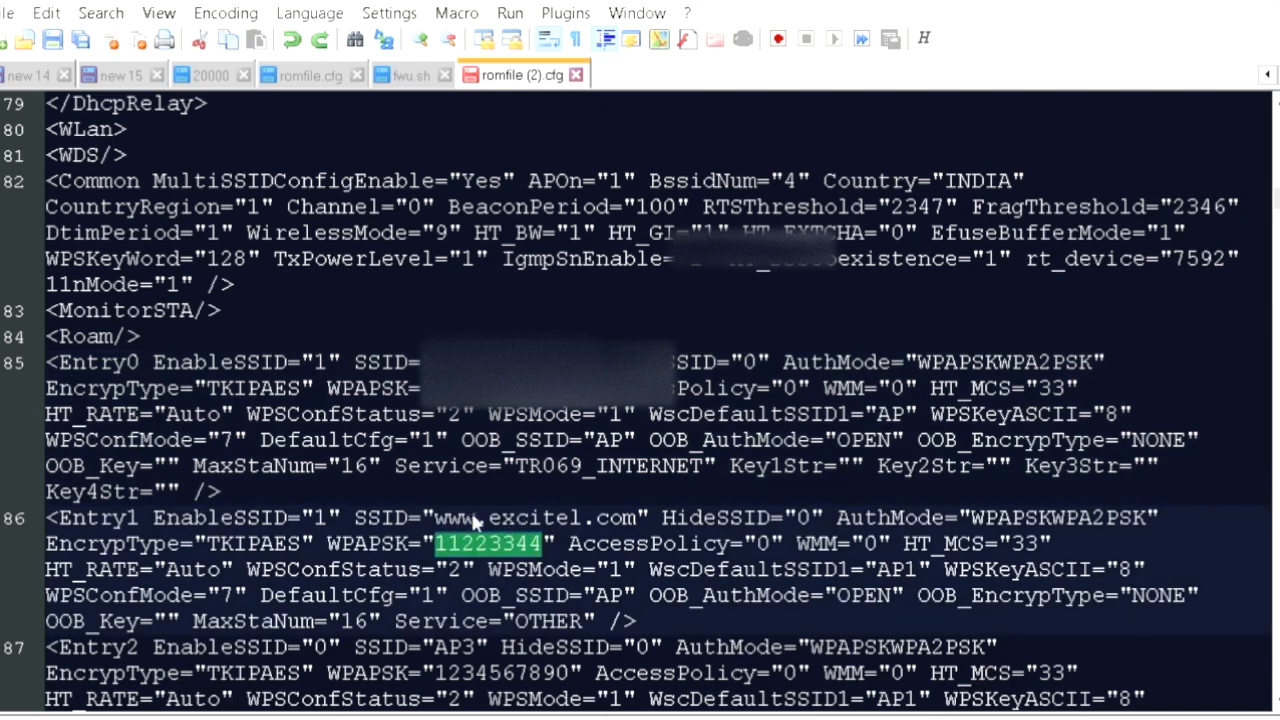
mouse_move(532, 518)
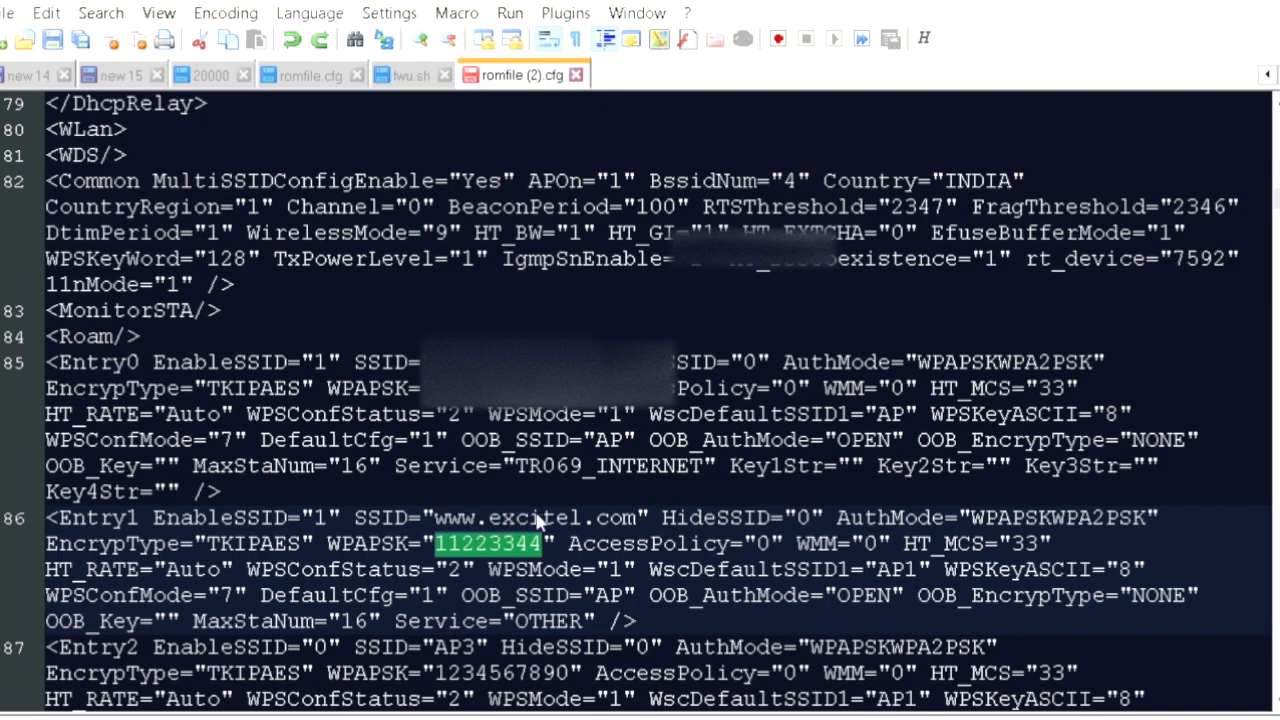
mouse_move(540, 536)
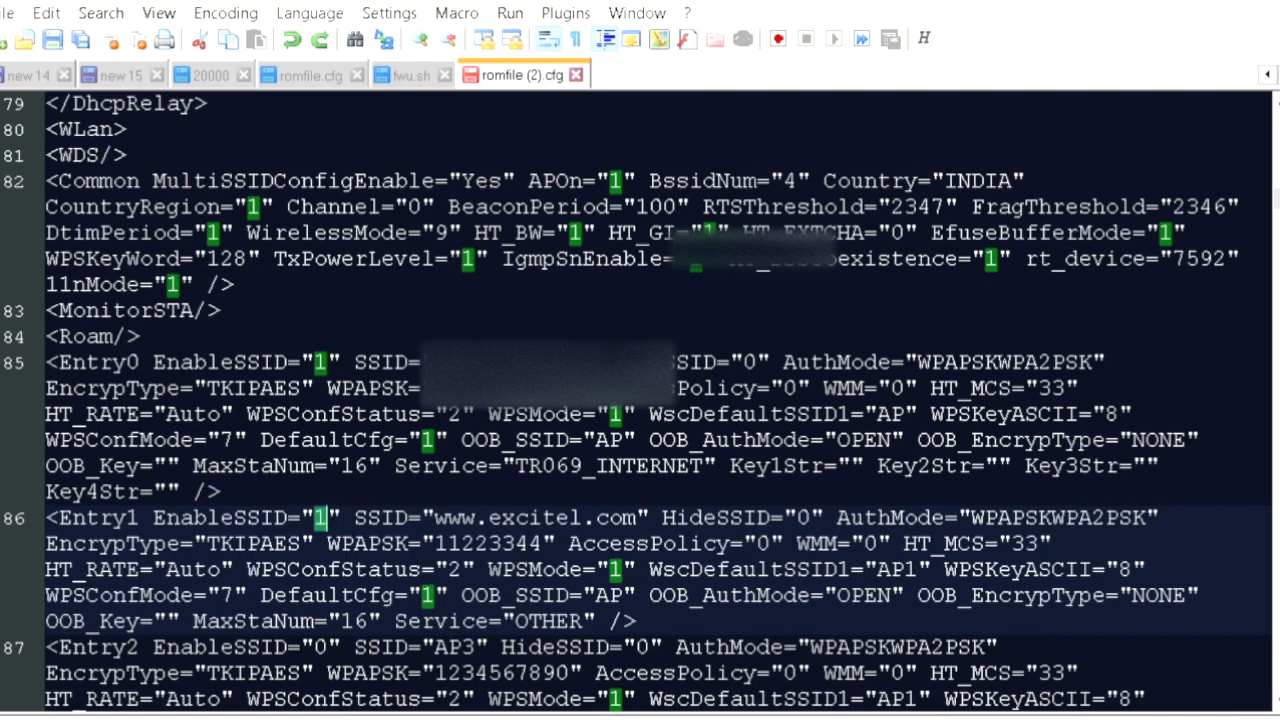
mouse_move(314, 536)
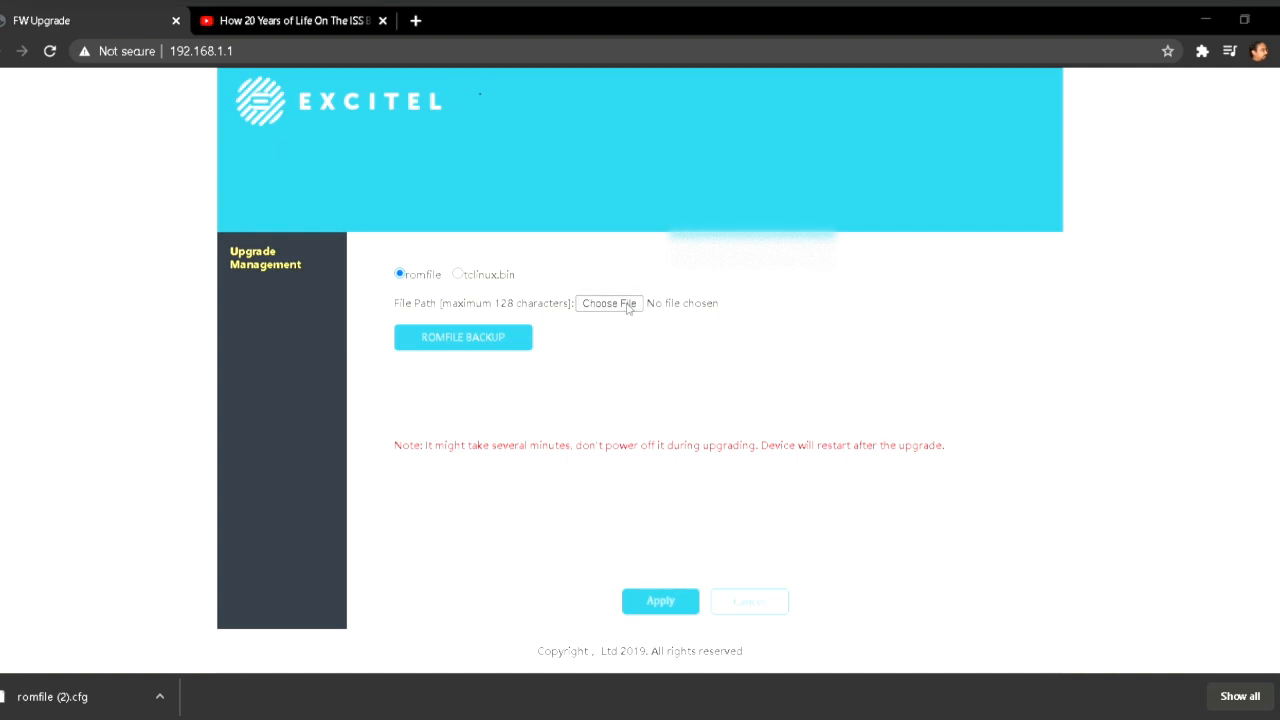
mouse_move(198, 162)
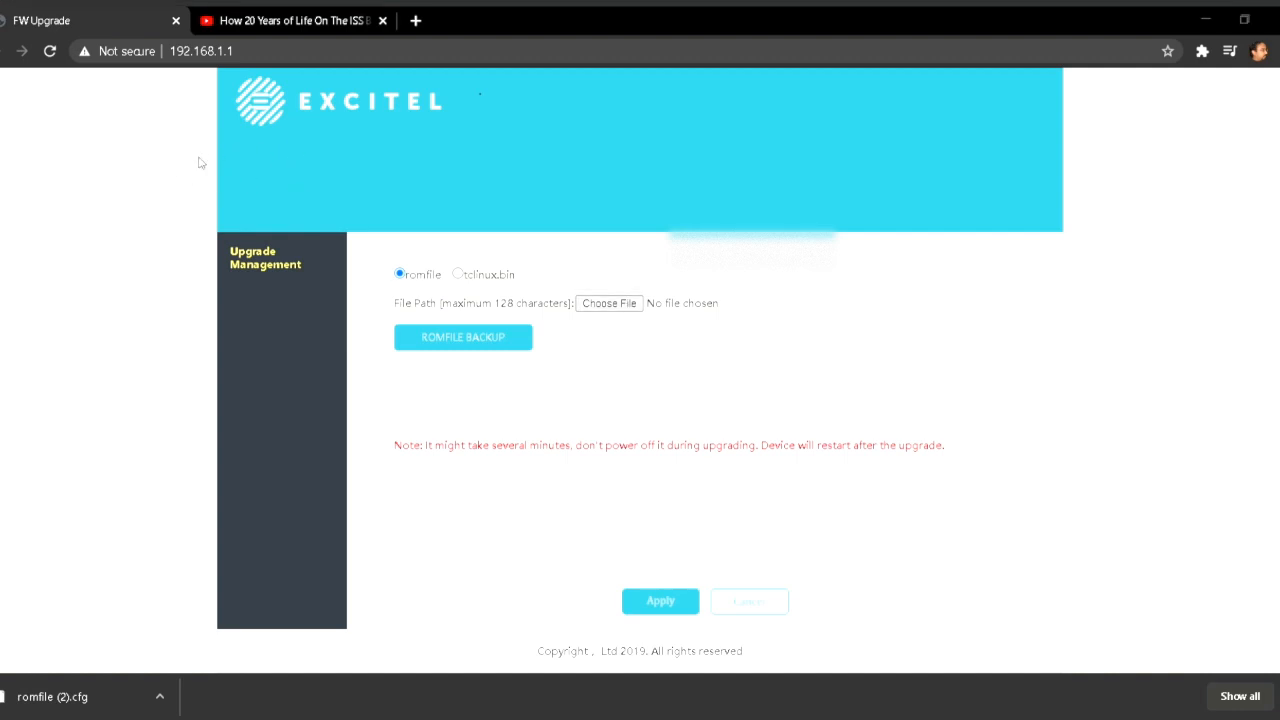
mouse_move(608, 366)
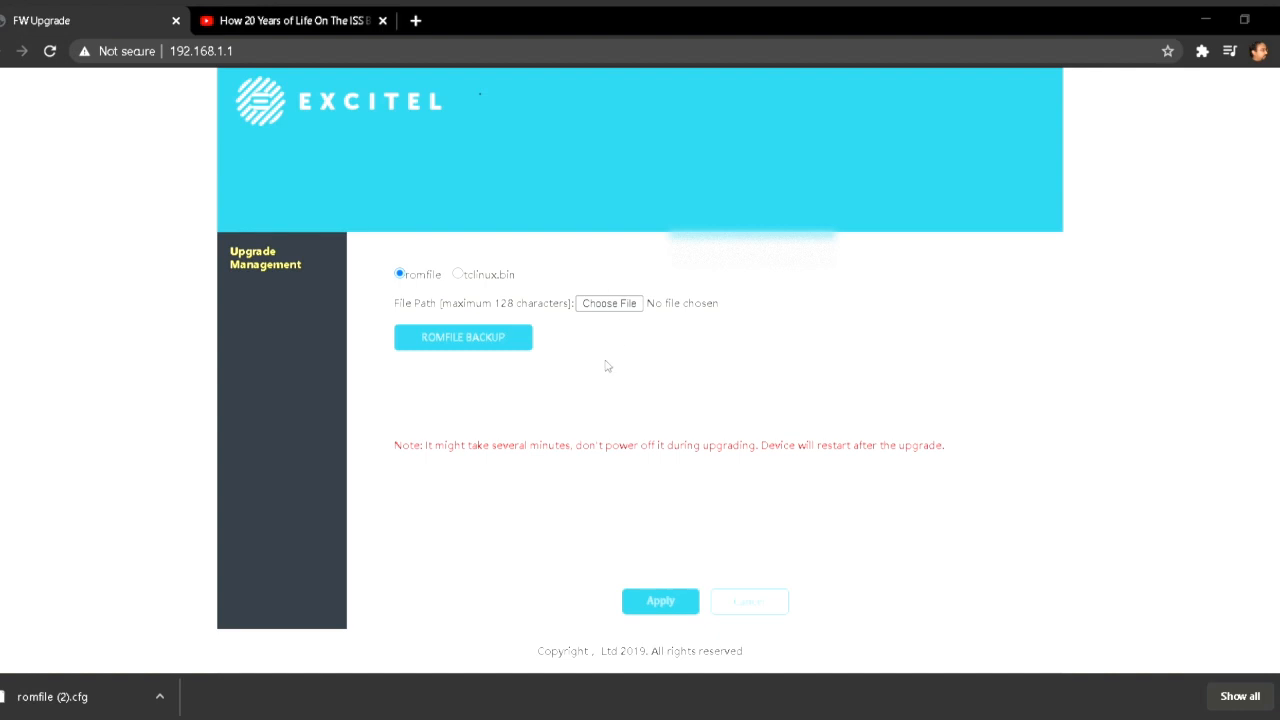
mouse_move(696, 404)
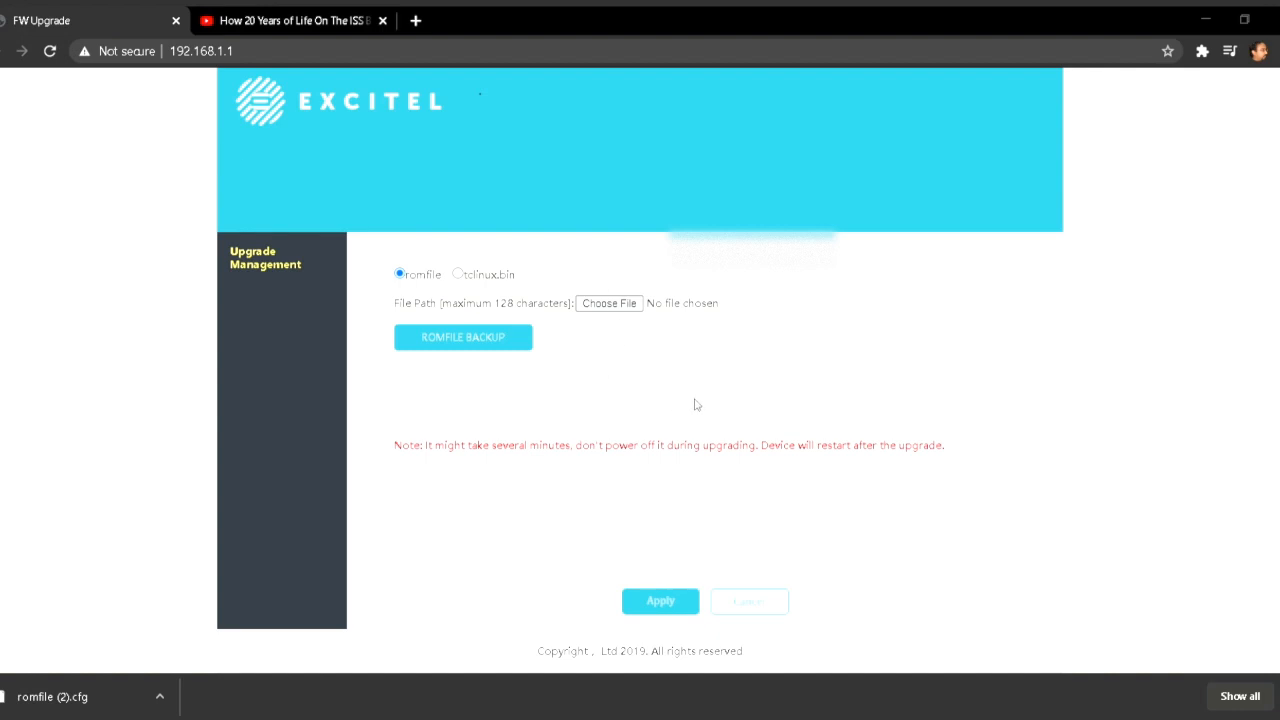
Choose the edited romfile (2).cfg as the file to upload on the upgrade page
click(608, 304)
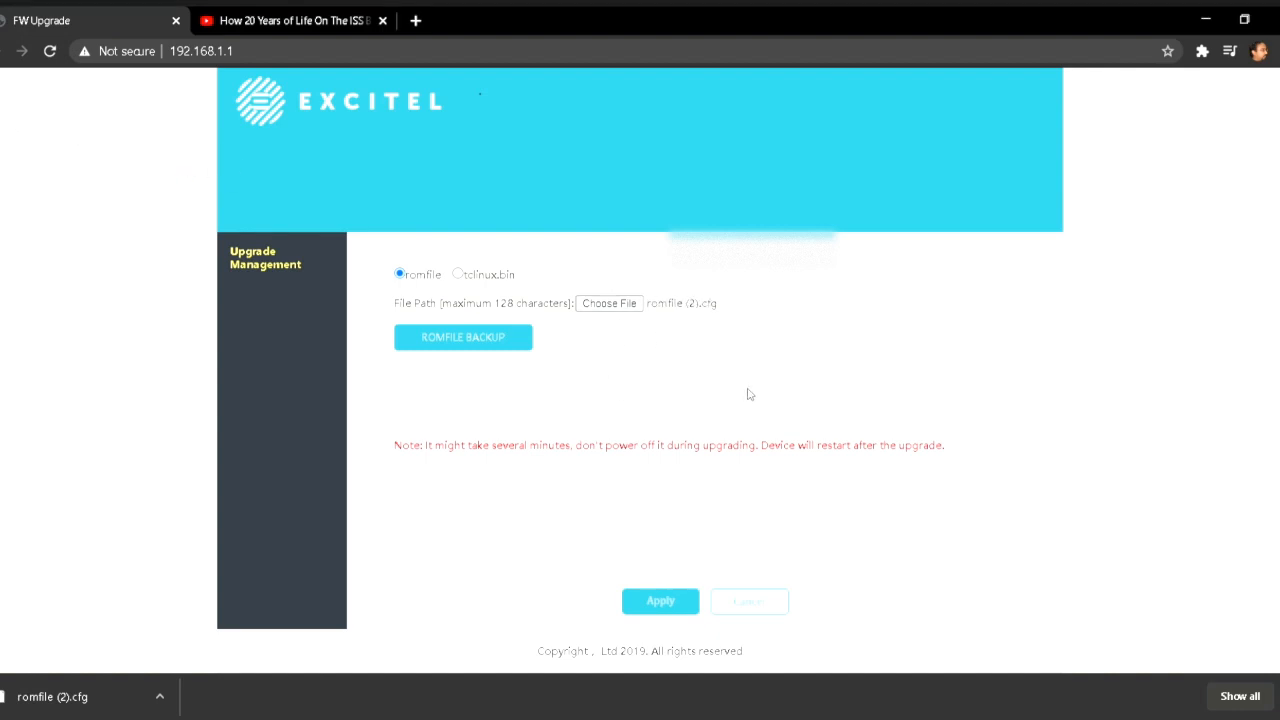
mouse_move(722, 520)
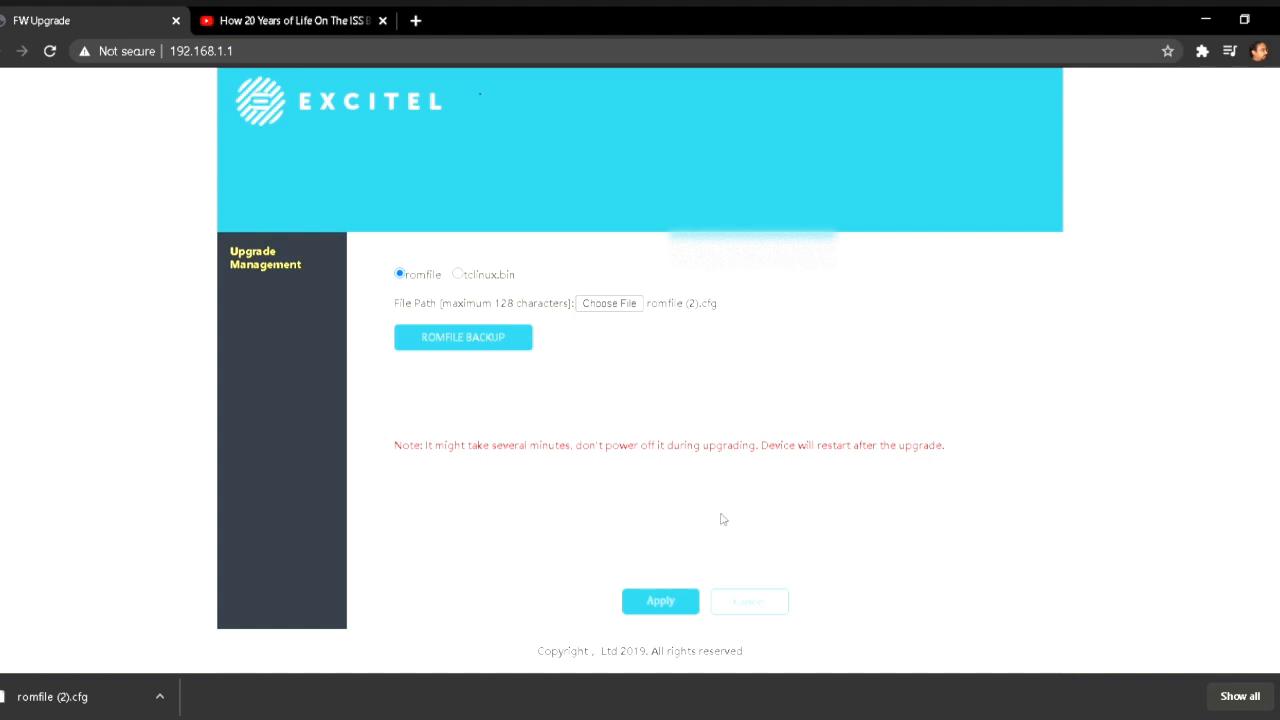
mouse_move(608, 518)
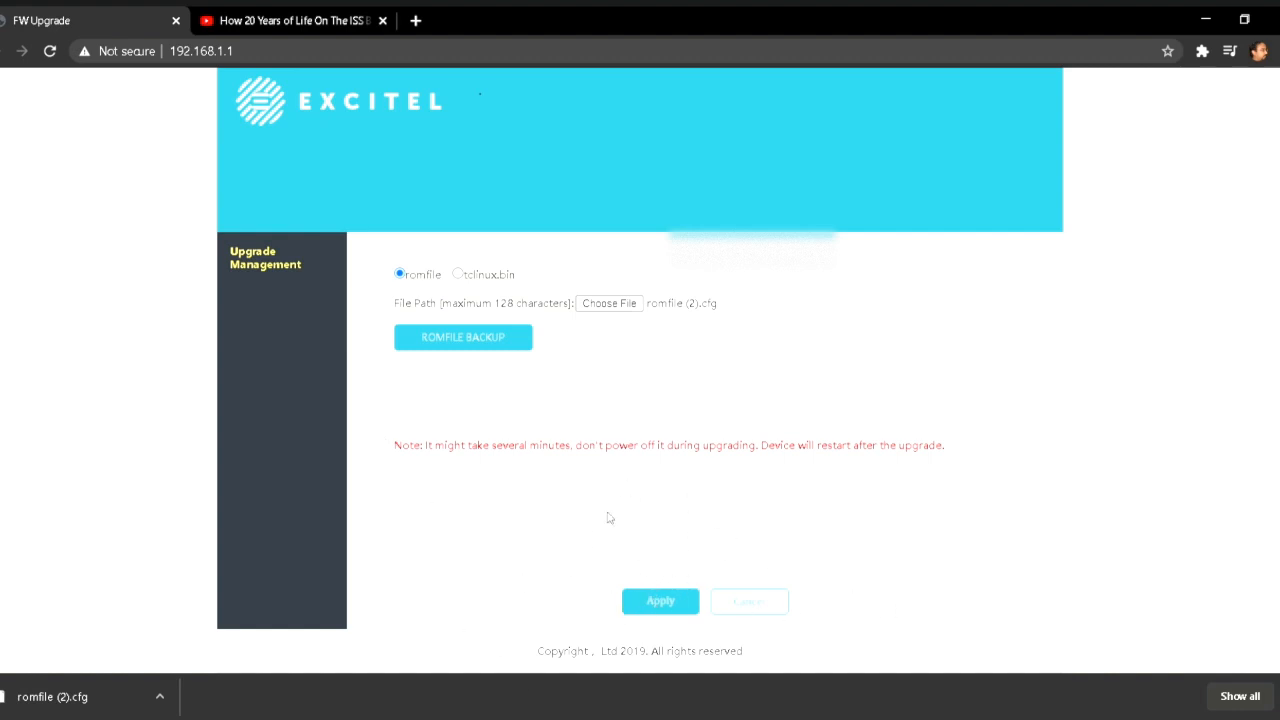
mouse_move(668, 544)
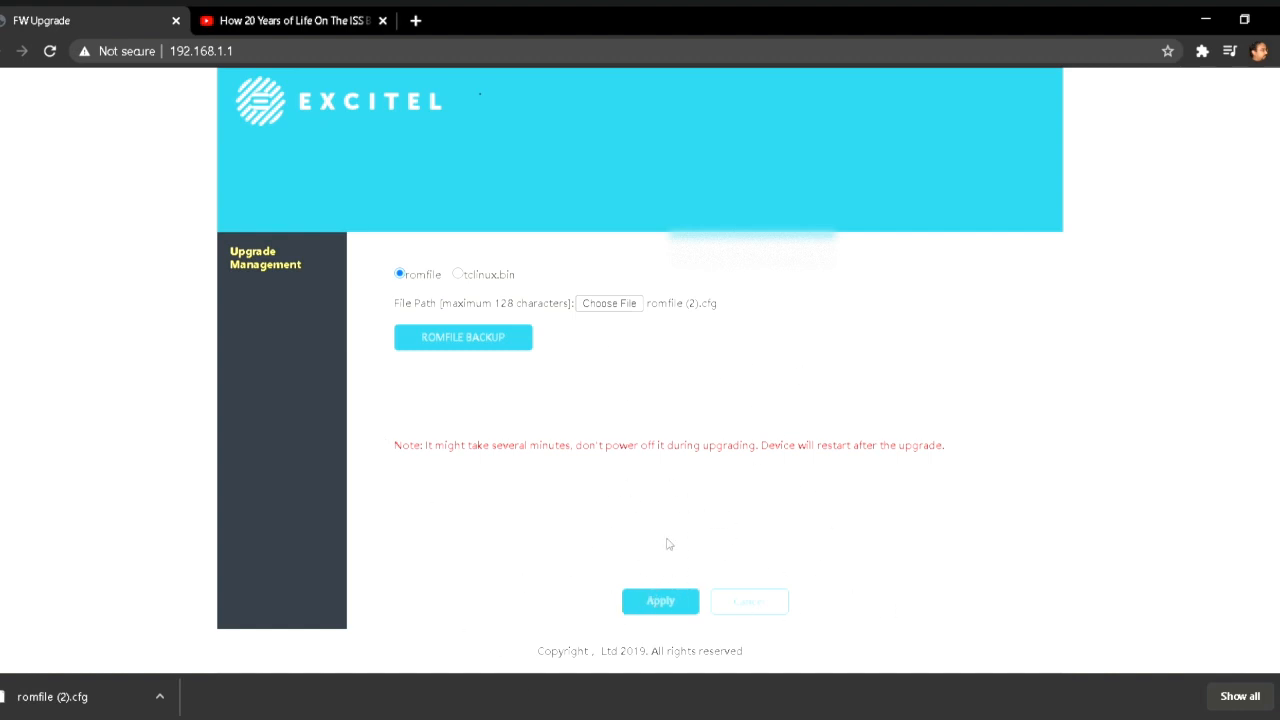
mouse_move(656, 612)
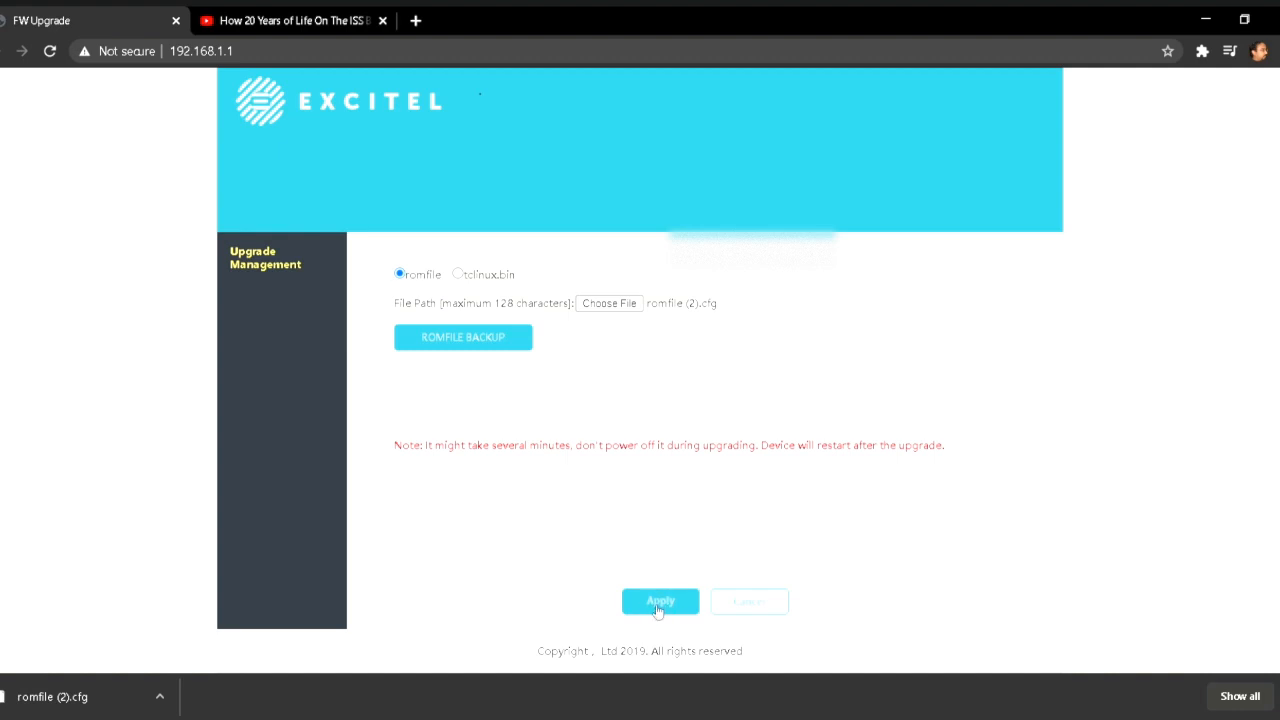
mouse_move(776, 492)
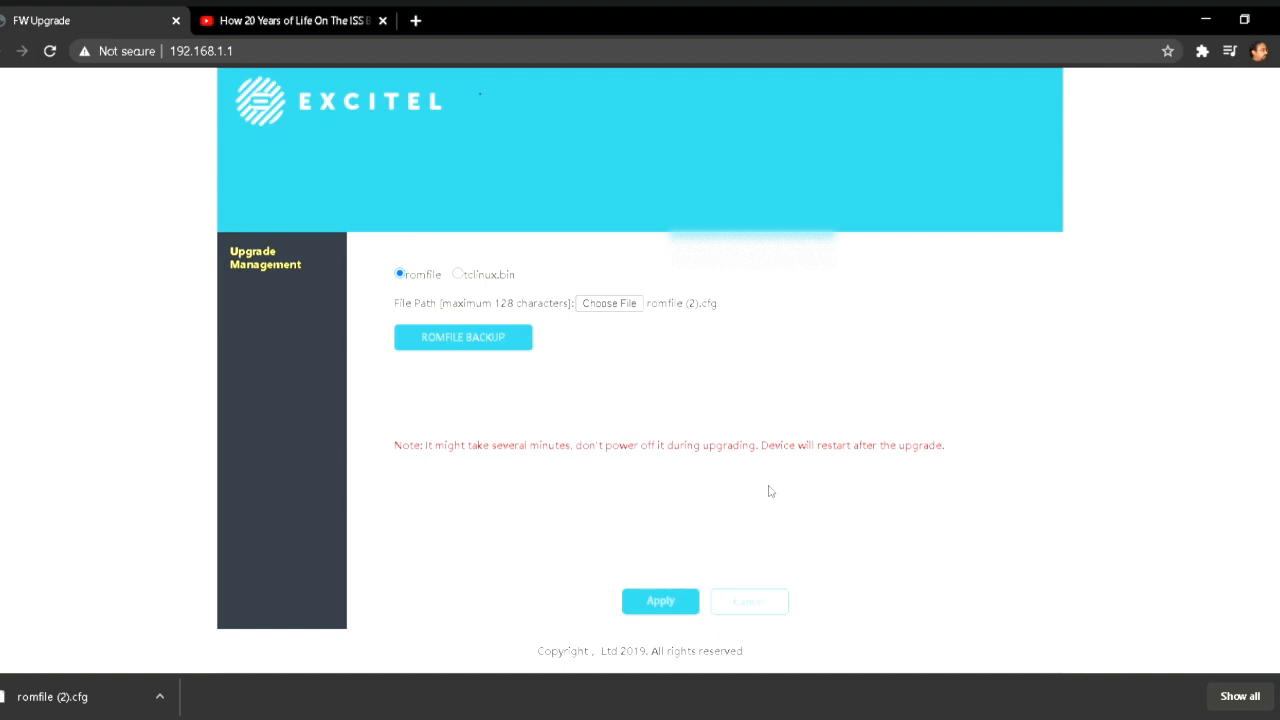
mouse_move(770, 482)
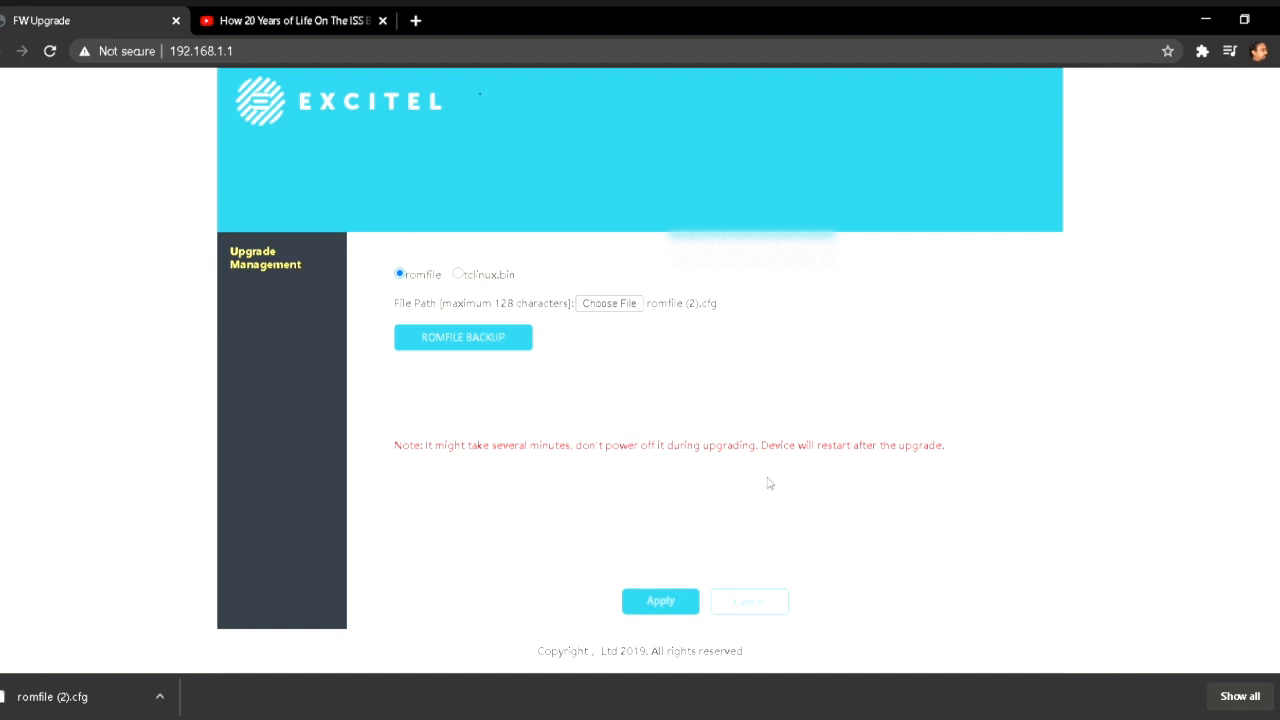